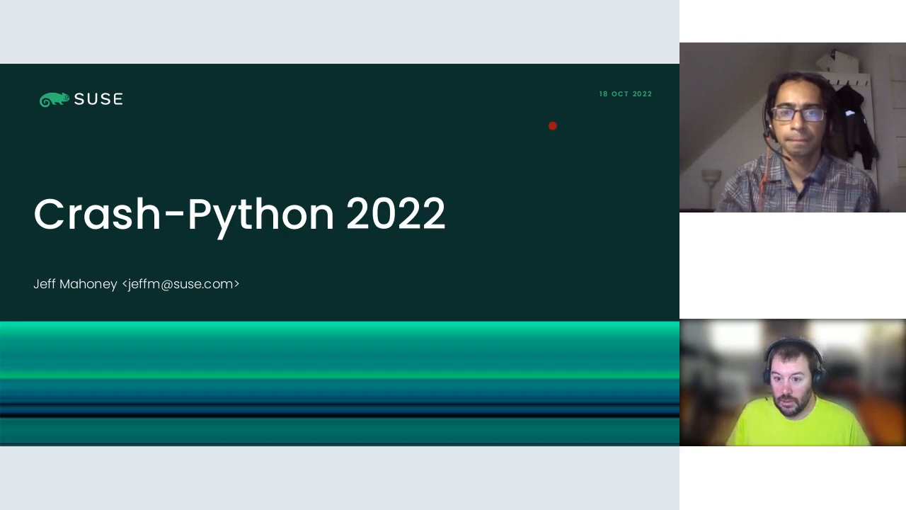
Advance the slides from the title through Overview to the Legacy section
key(Right)
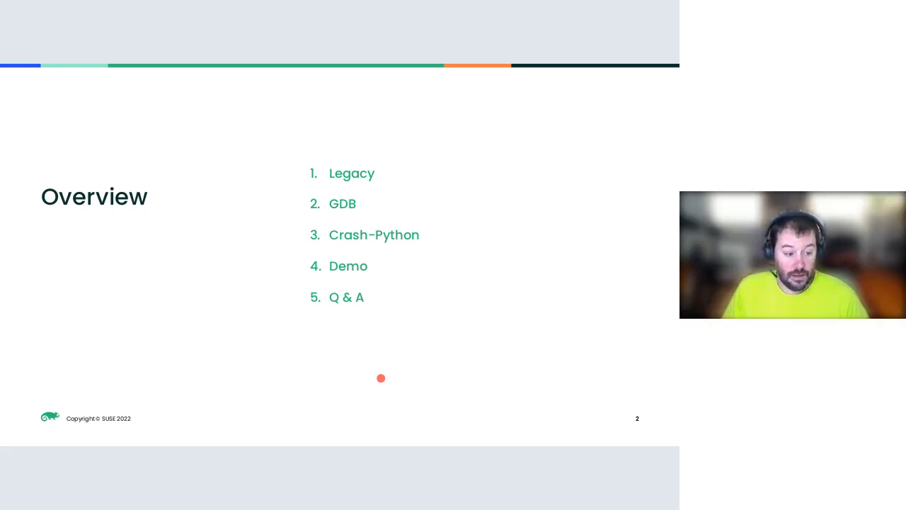
key(Right)
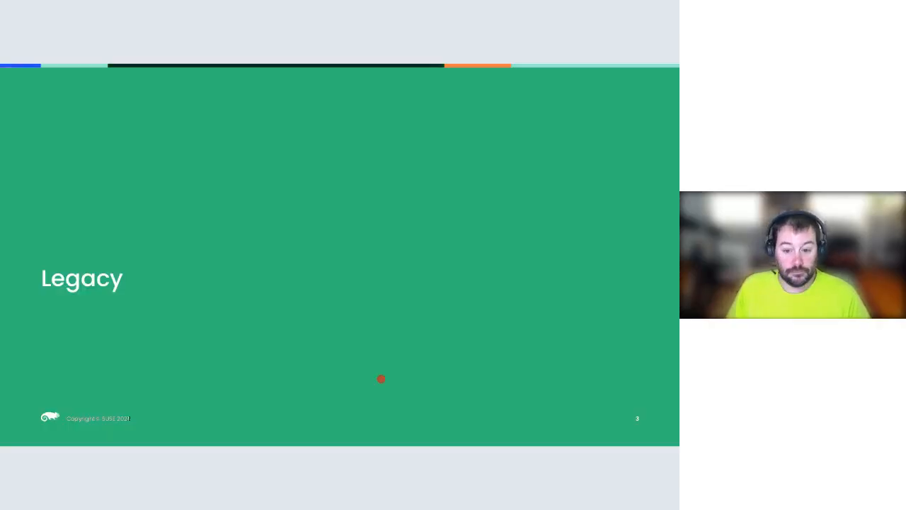
Advance to the Challenges slide on general-purpose versus semantic debuggers
key(Right)
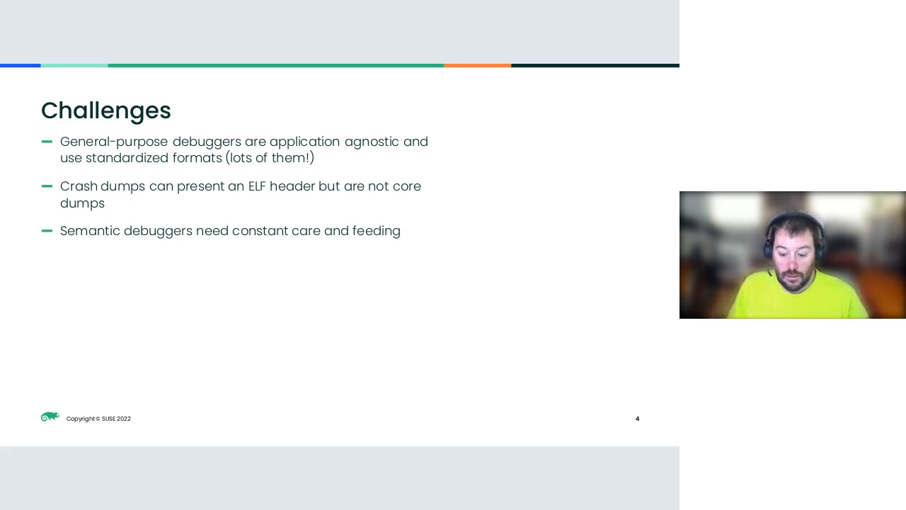
Advance to slide 5, 'Crash', on the legacy kernel debugger
key(right)
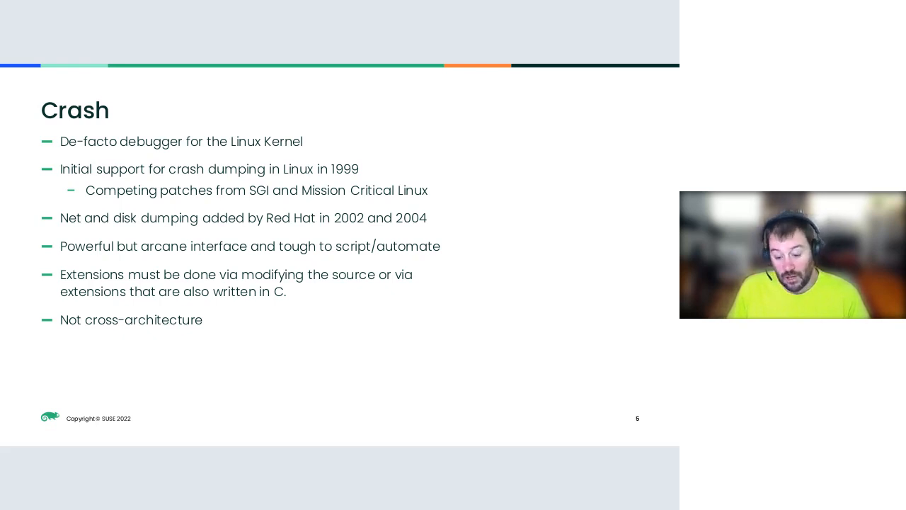
key(Right)
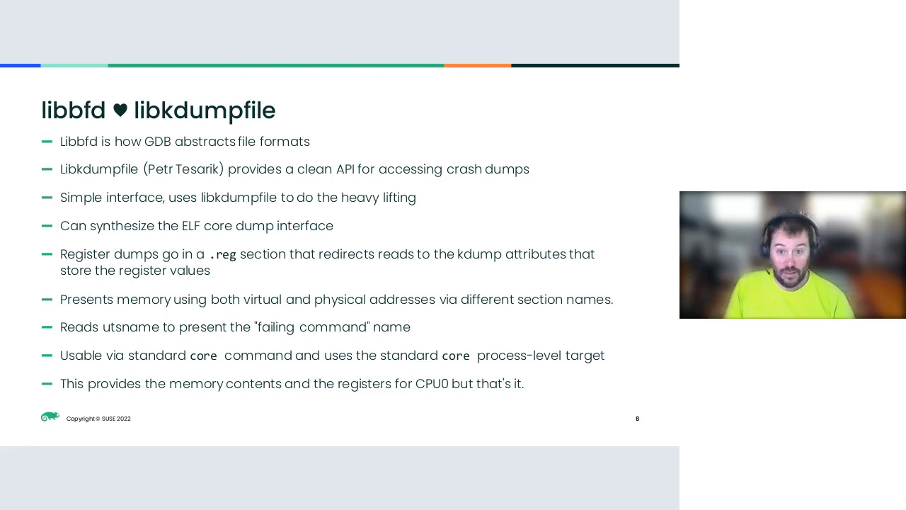
Advance to slide 9, 'GDB & Python'
key(Right)
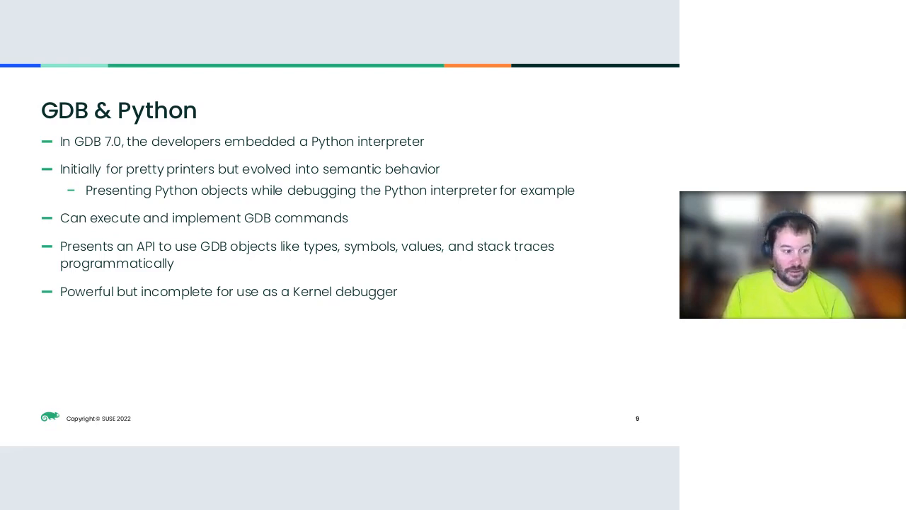
Advance to slide 10, 'GDB Python Limitations'
key(right)
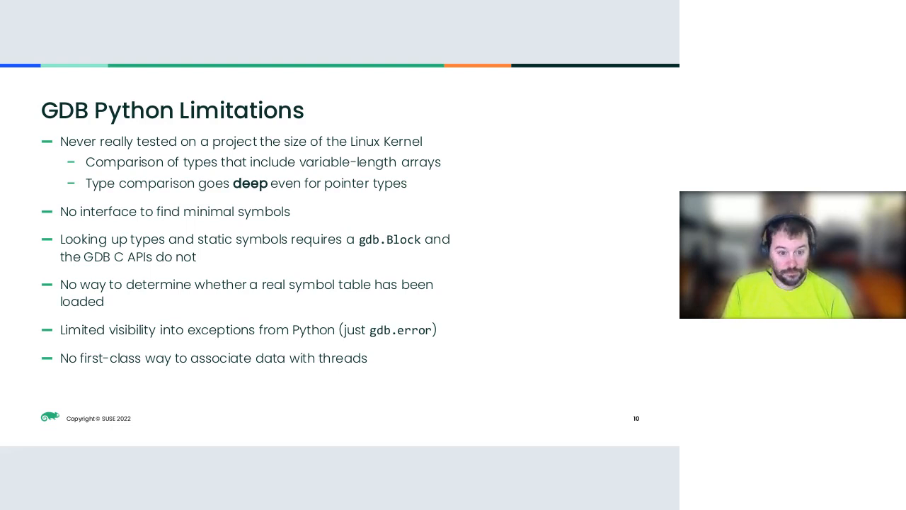
Advance to slide 11, 'gdb.Target', on the kdump.Target approach
key(Right)
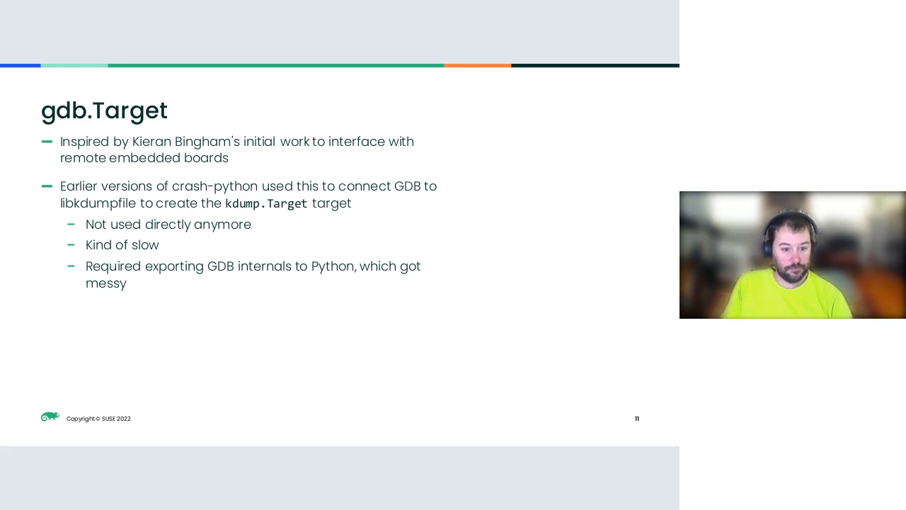
Advance to slide 13, the green 'Crash-Python' section divider
key(Right)
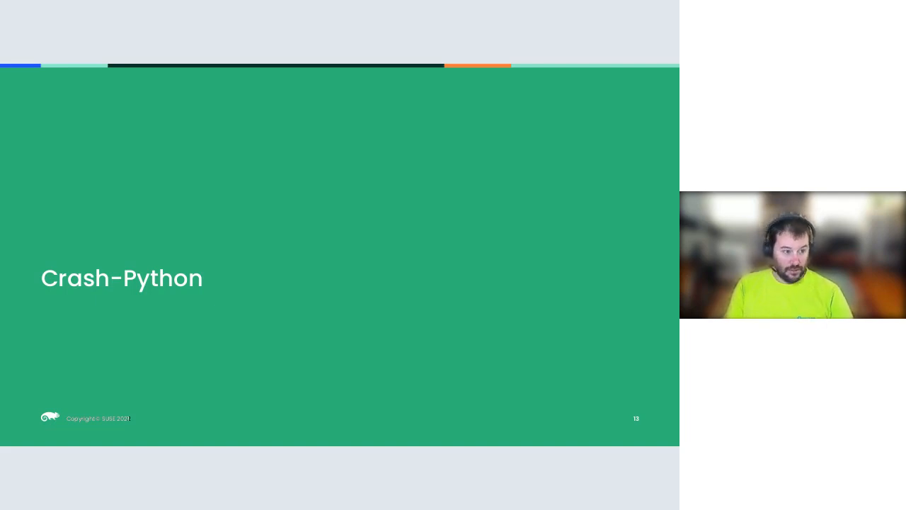
Advance to slide 14, 'Features'
key(Right)
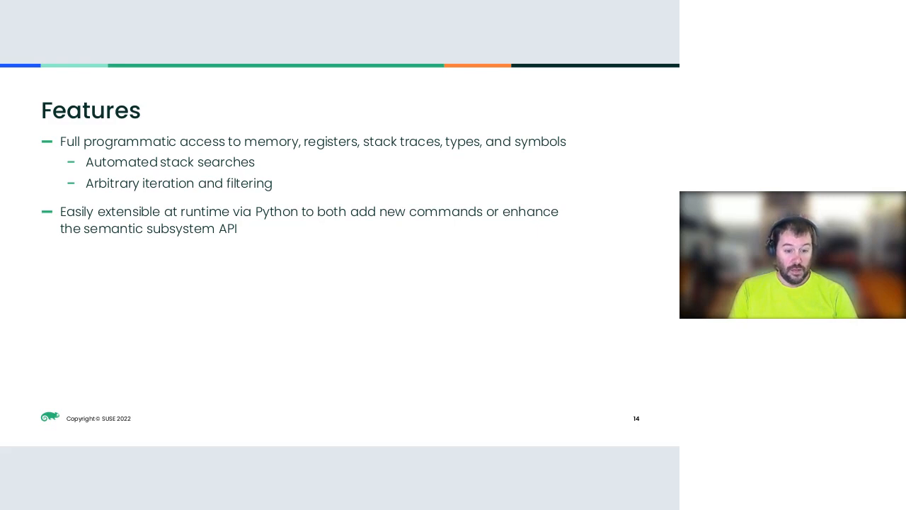
Advance to slide 15, 'Changes since 2018 talk'
key(Right)
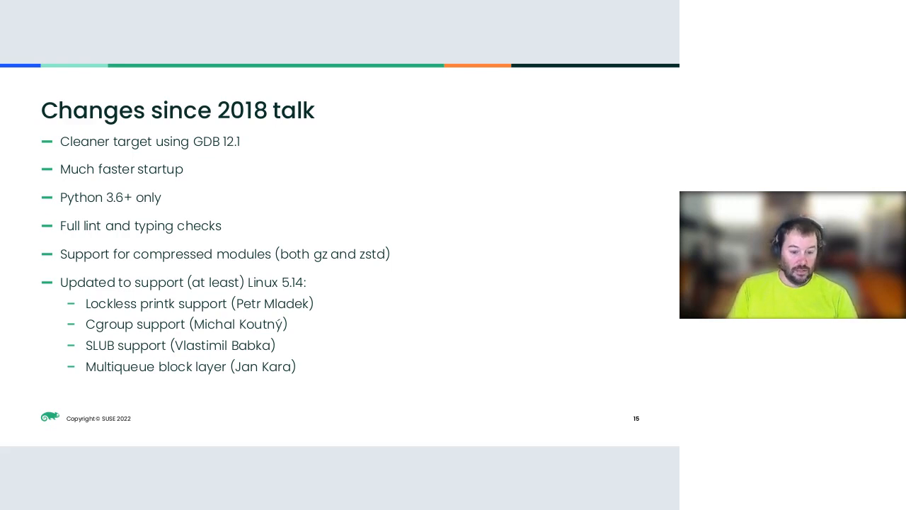
Show slide 16, crash.target.<arch>, then advance to slide 17, 'Delayed Lookups'
key(Right)
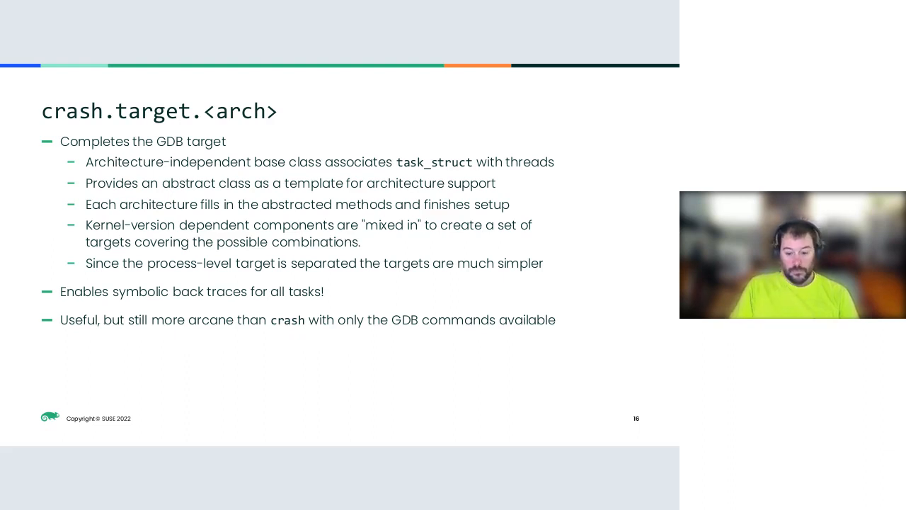
key(Right)
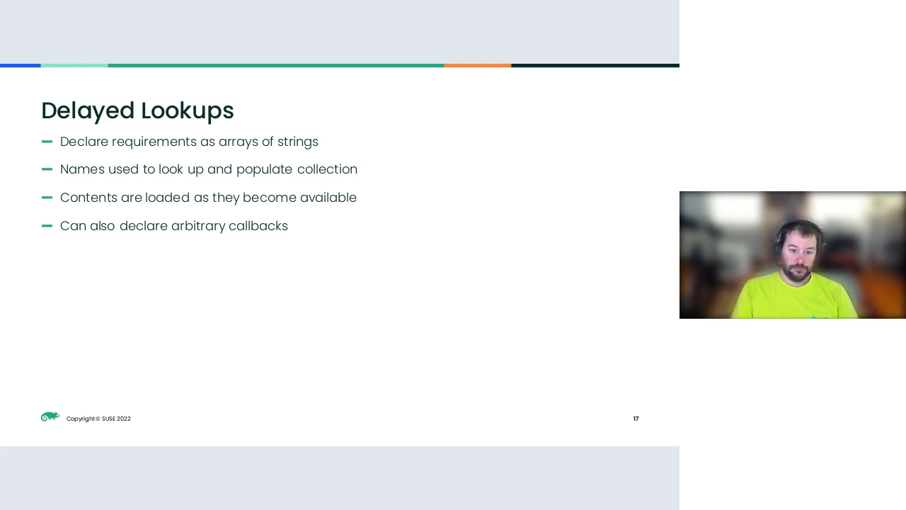
Advance from Delayed Lookups to slide 18, 'Delayed Lookups: Types'
key(Right)
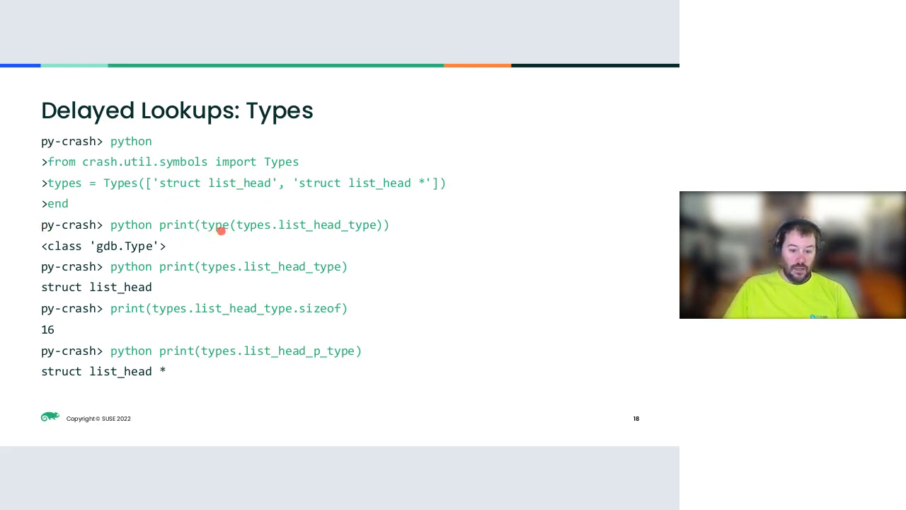
mouse_move(367, 231)
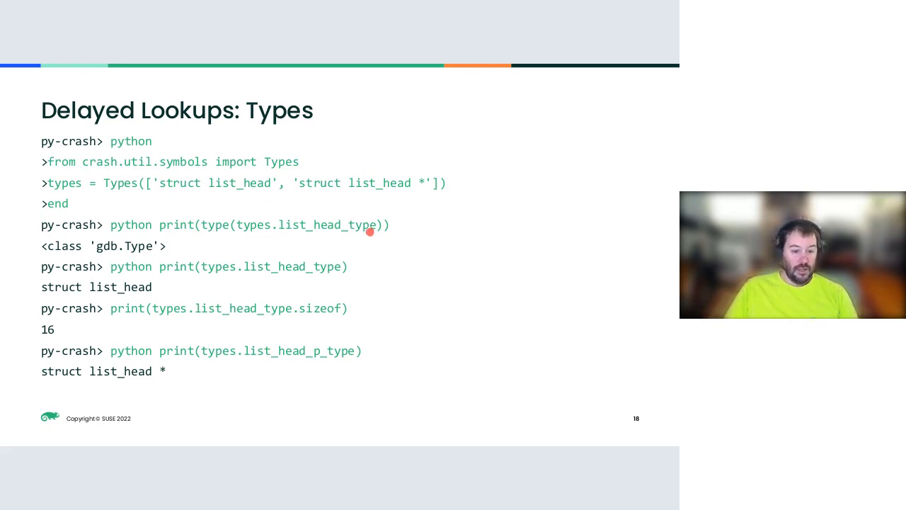
mouse_move(267, 241)
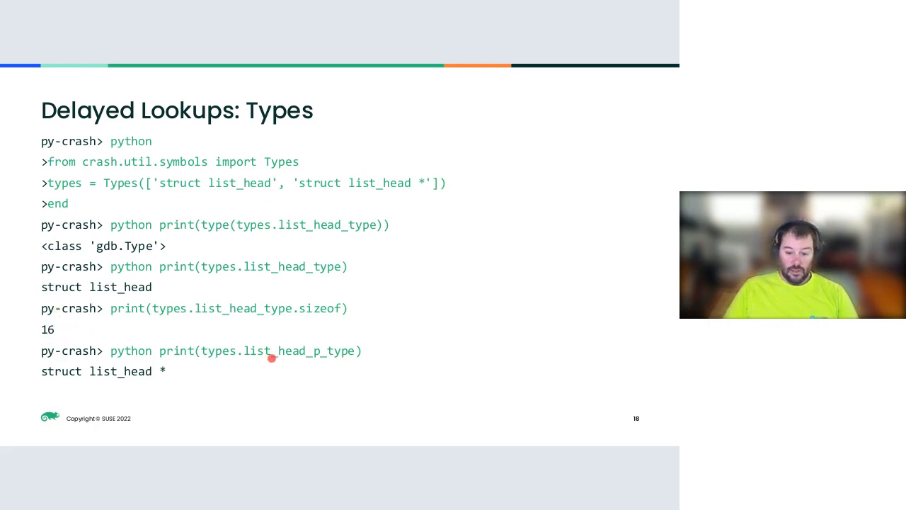
mouse_move(312, 356)
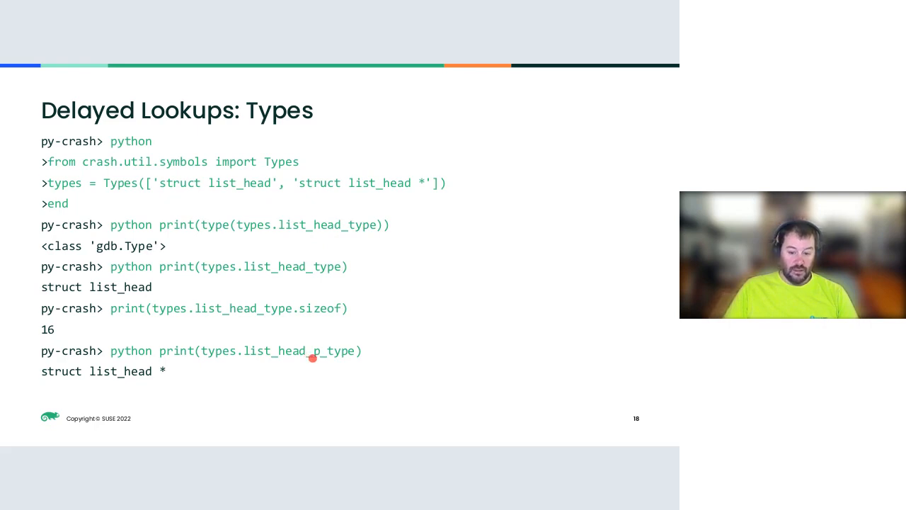
mouse_move(315, 358)
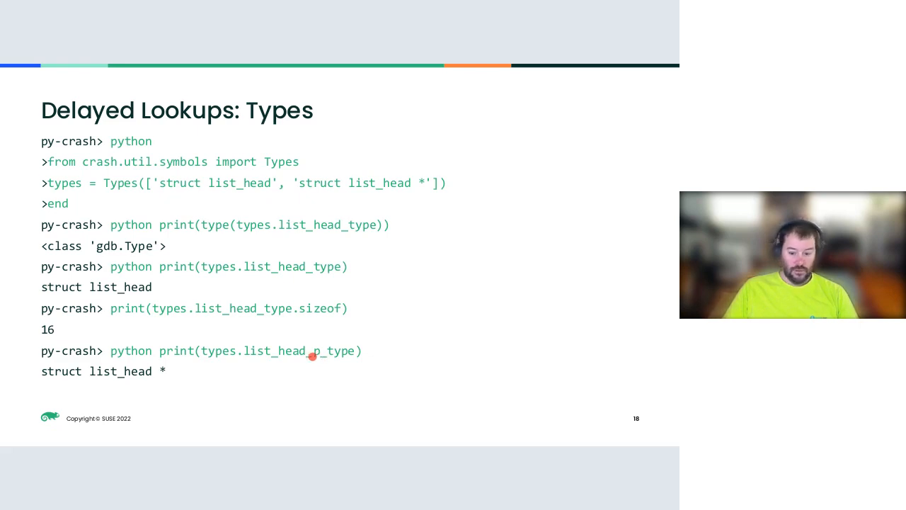
Advance to slide 19, 'Delayed Lookups: Symbols', showing the super_blocks lookup
key(right)
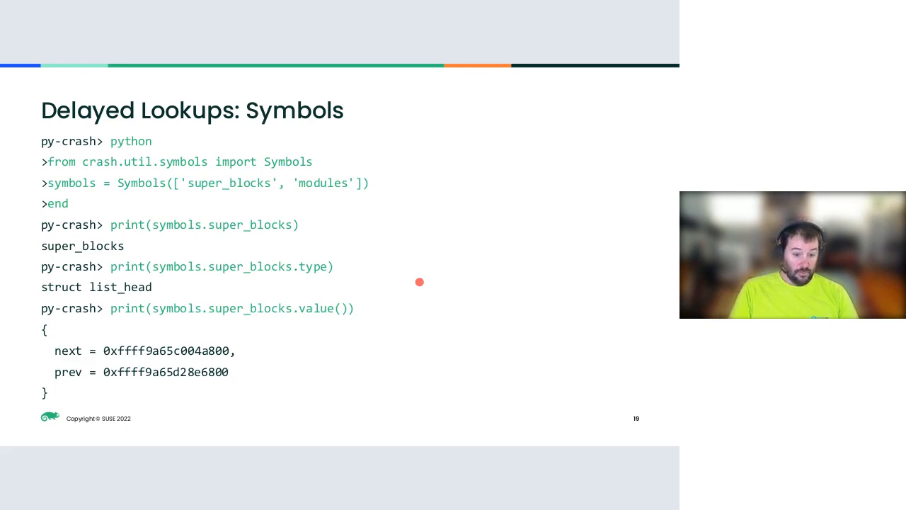
mouse_move(234, 193)
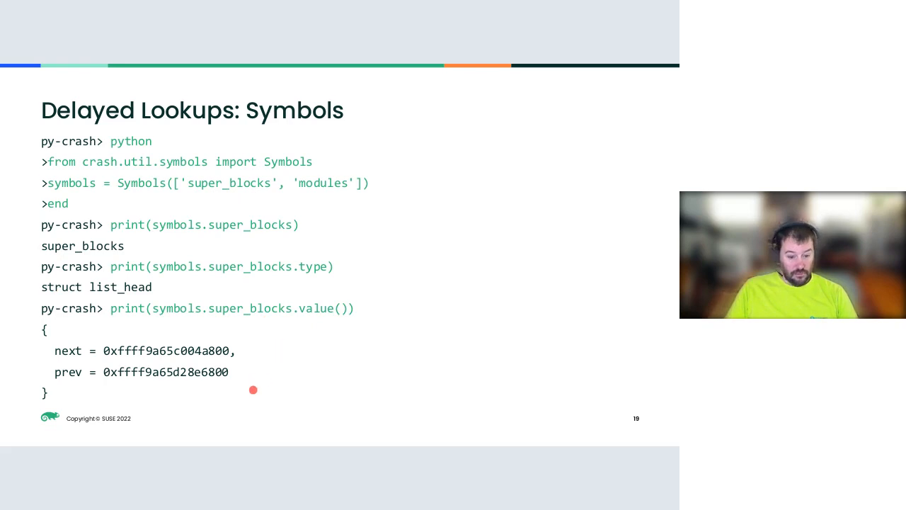
mouse_move(249, 390)
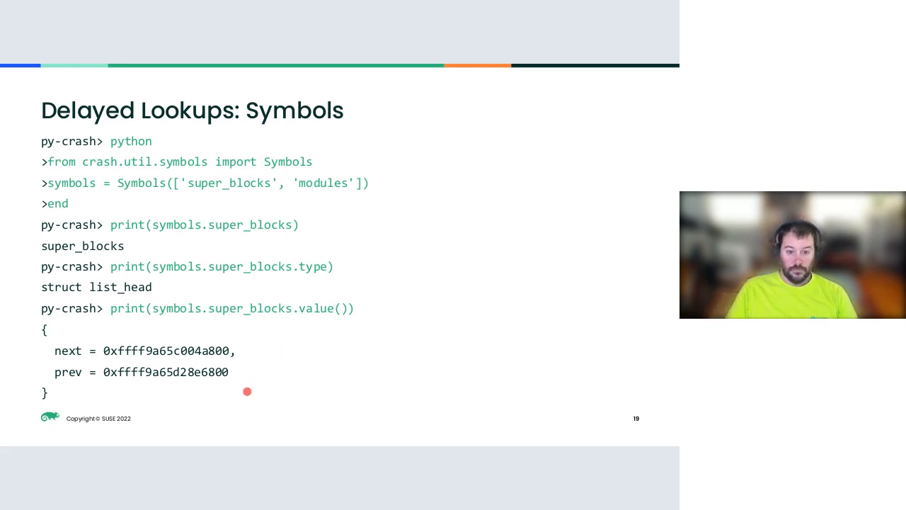
Advance to slide 20, 'Delayed Lookups: Symvals', showing super_blocks type, address and value
key(Right)
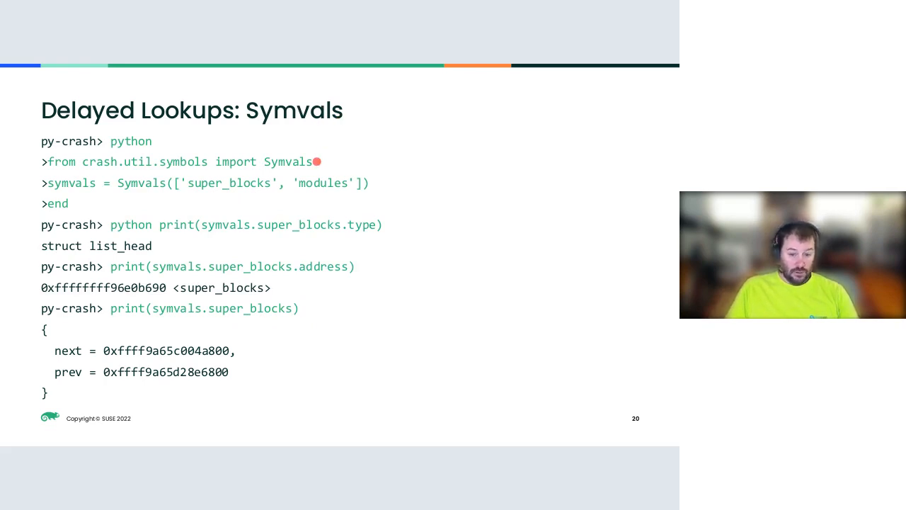
mouse_move(306, 131)
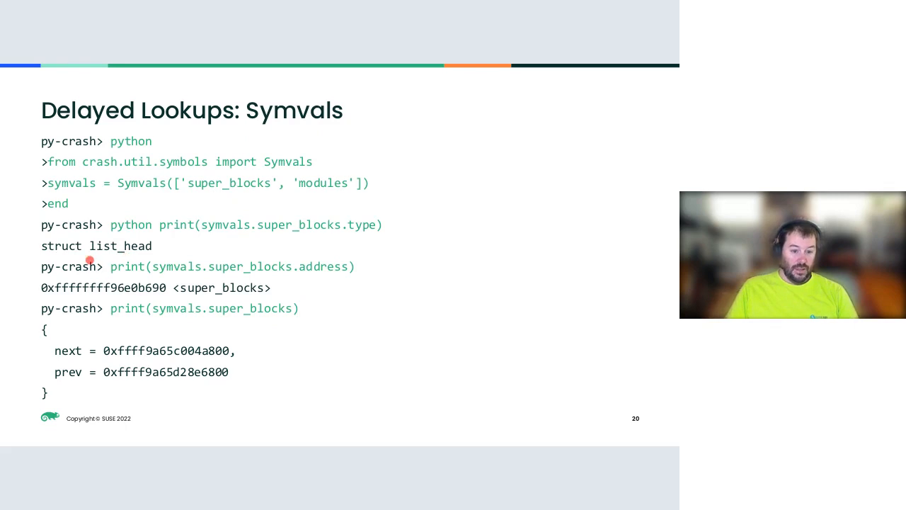
mouse_move(138, 252)
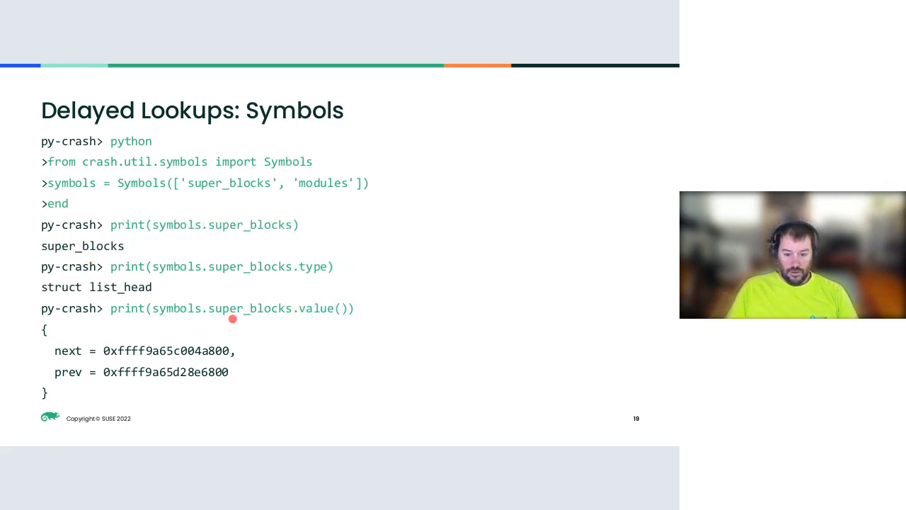
Return to slide 20 (Symvals), then move on to slide 21, 'Delayed Lookups: Callbacks'
key(right)
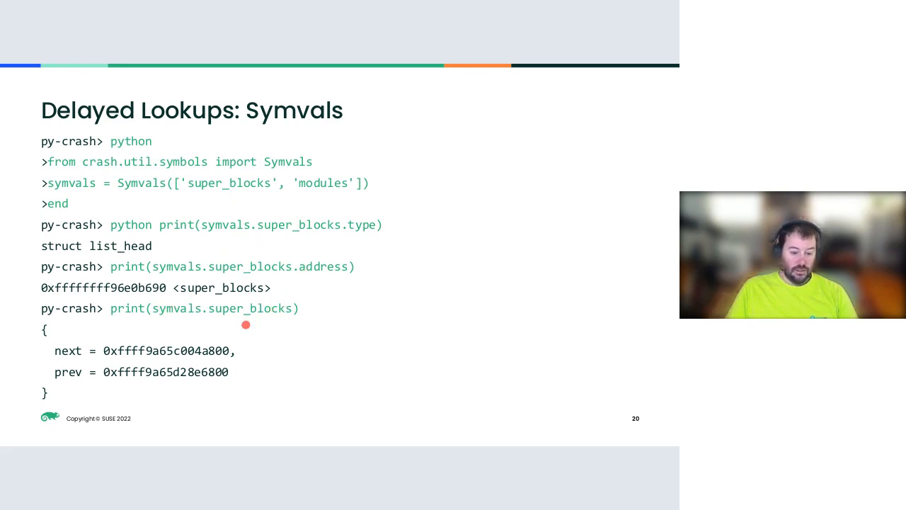
mouse_move(215, 392)
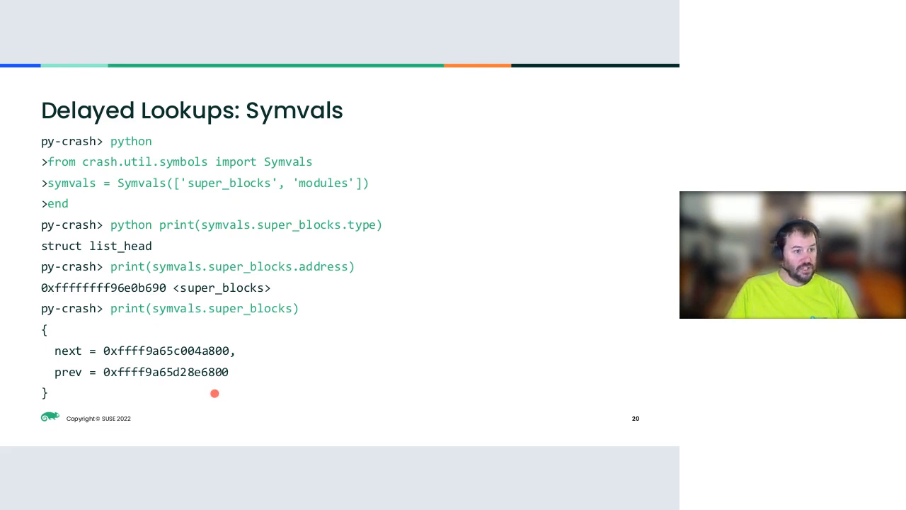
mouse_move(225, 347)
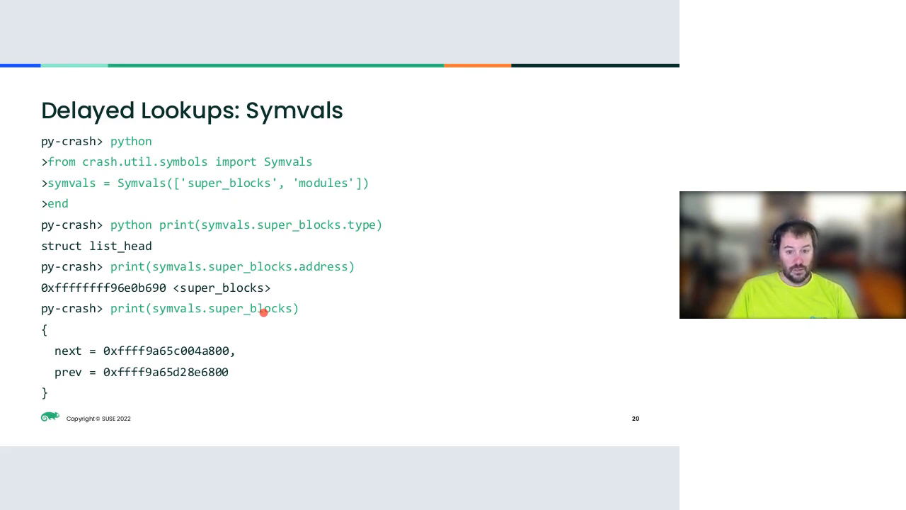
key(Right)
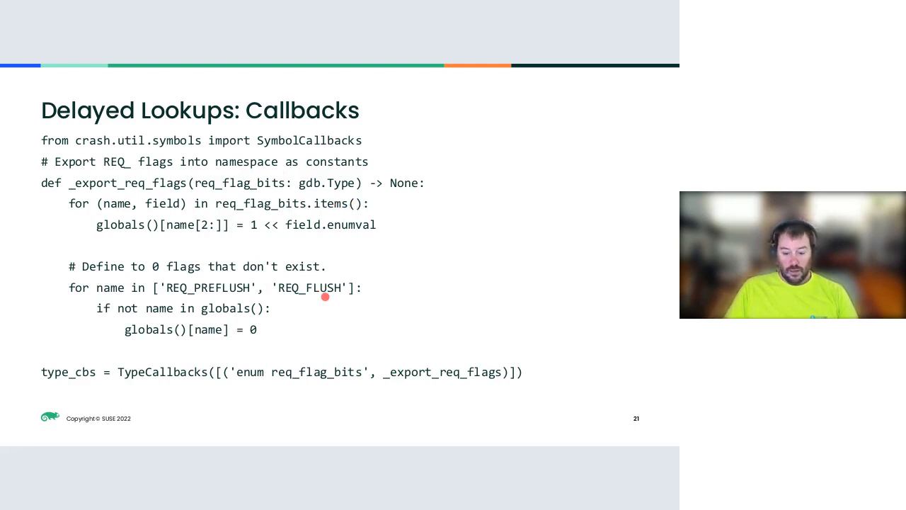
mouse_move(414, 231)
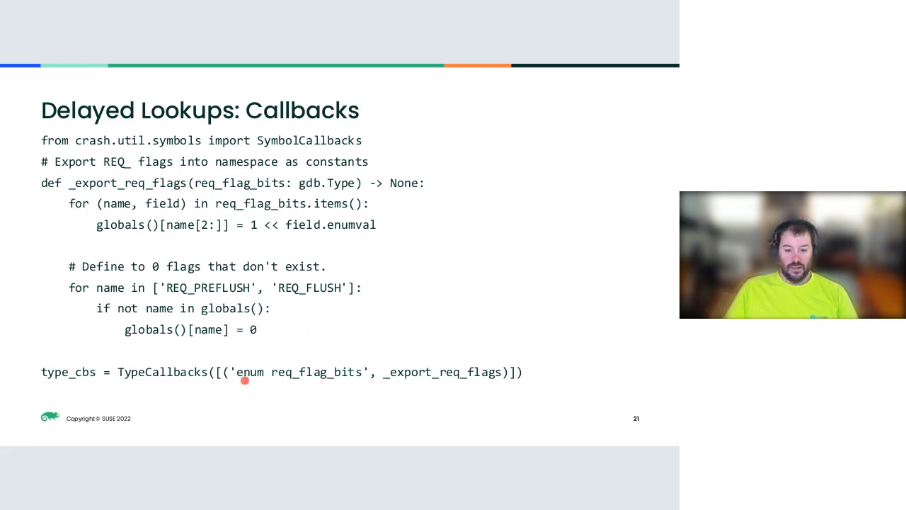
mouse_move(336, 293)
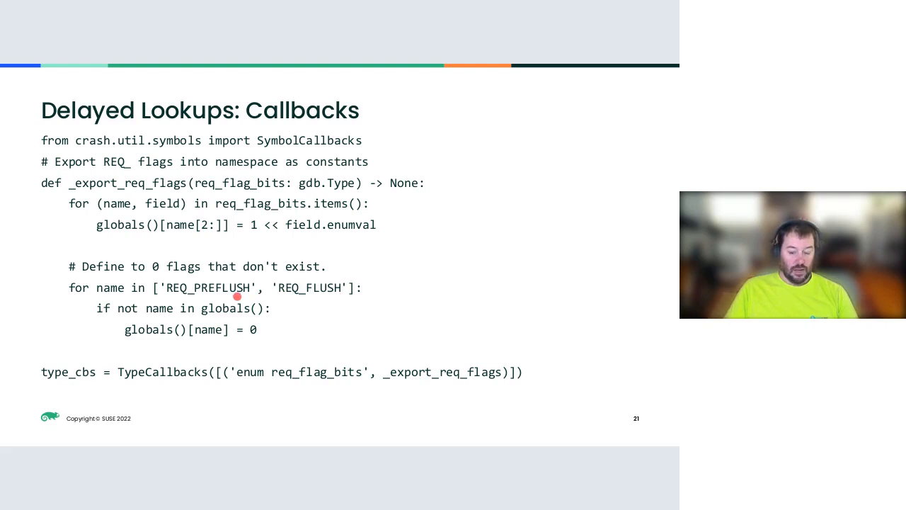
mouse_move(303, 235)
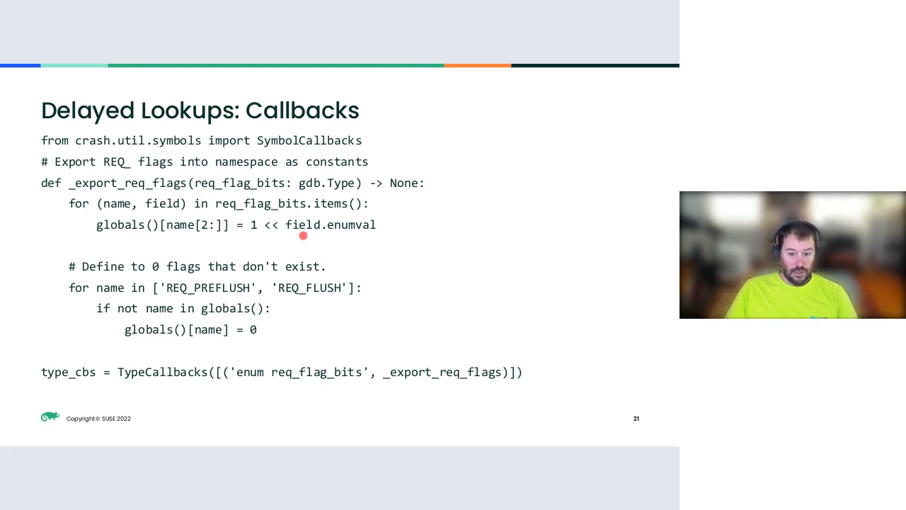
mouse_move(299, 211)
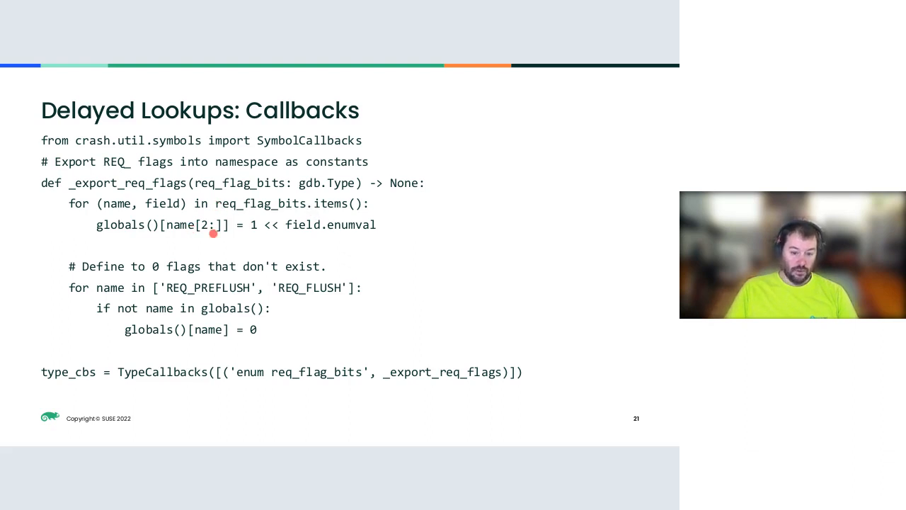
mouse_move(233, 292)
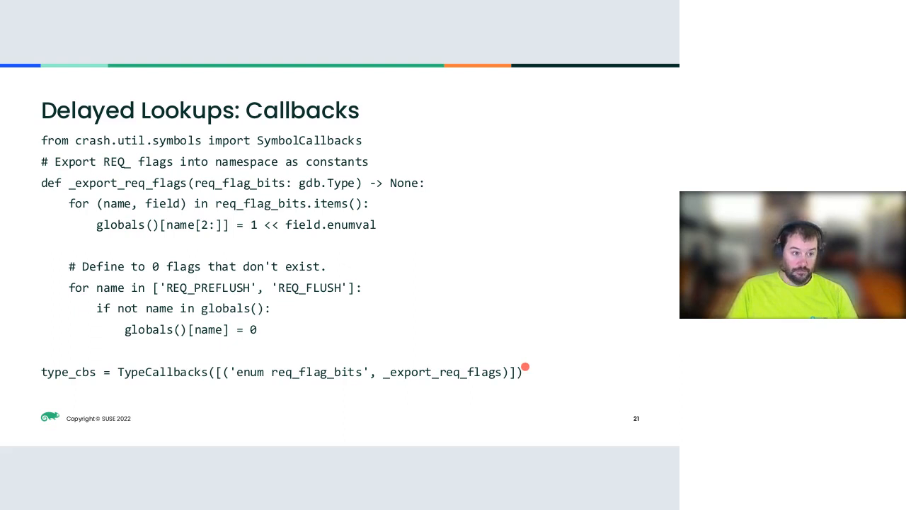
key(Right)
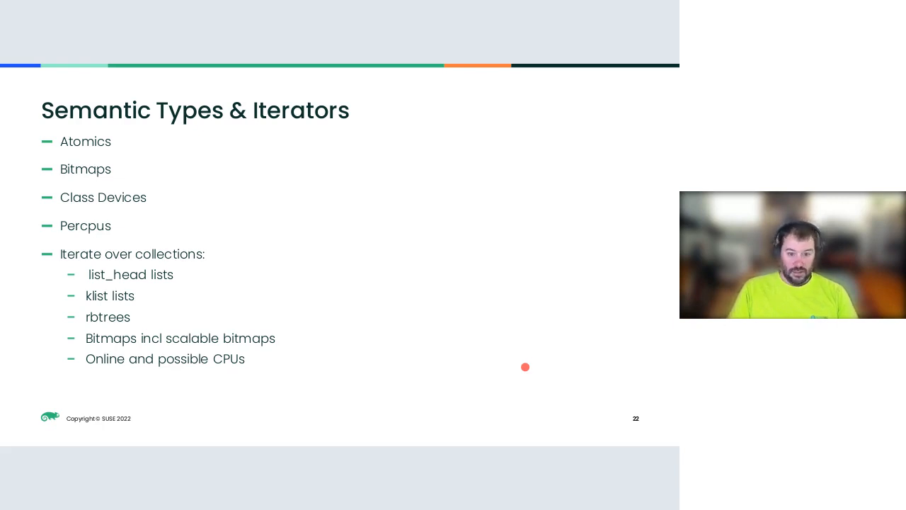
Advance to slide 23, 'Subsystem APIs', covering storage stack unwinding to inode
key(Right)
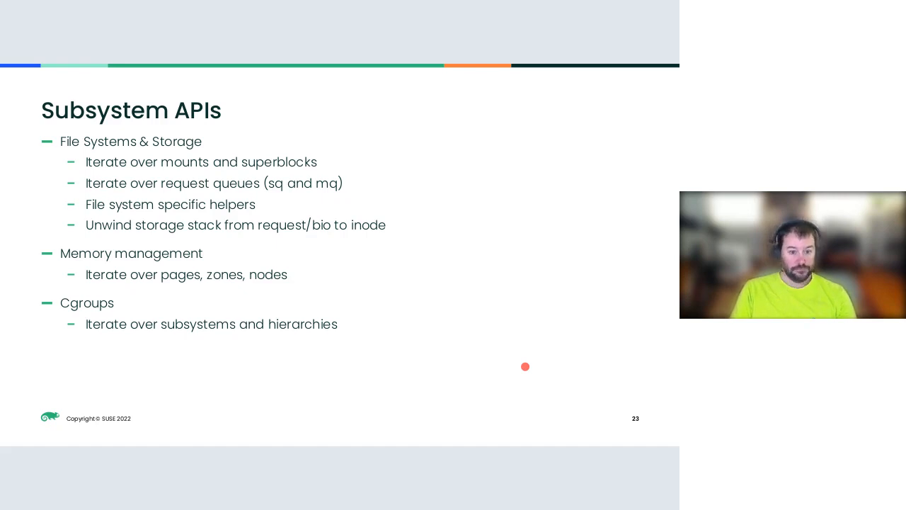
Advance to slide 24, 'Commands', listing pylog, pymount, pyps and pyxfs
key(Right)
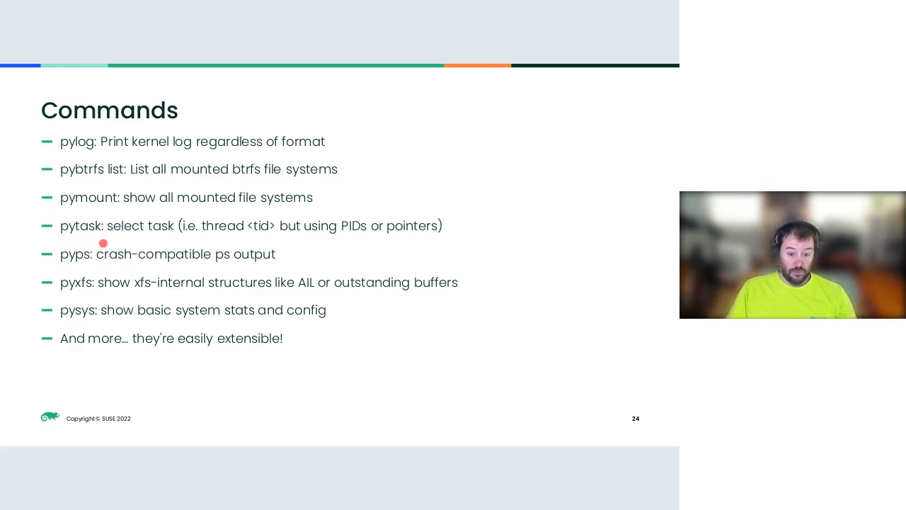
mouse_move(168, 233)
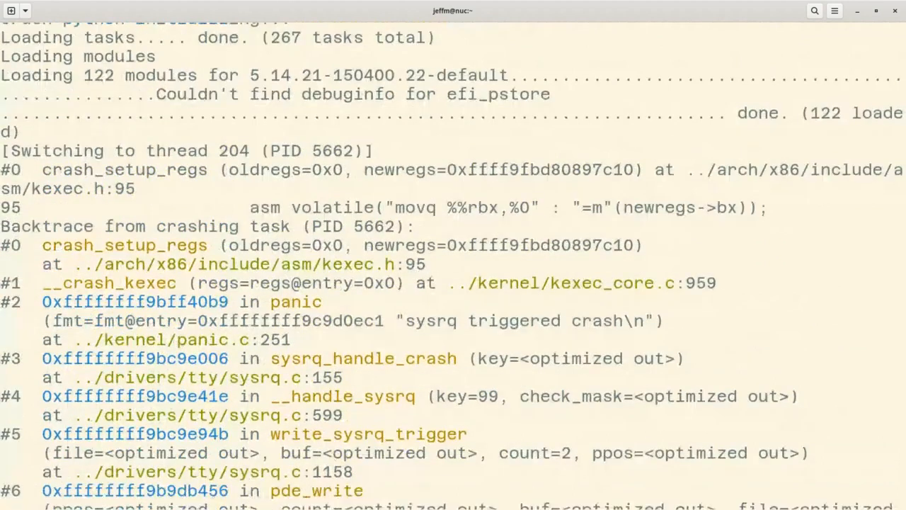
Scroll the backtrace, list frame #0 locals with 'inf loc', and go 'up' to __crash_kexec
scroll(down, 3)
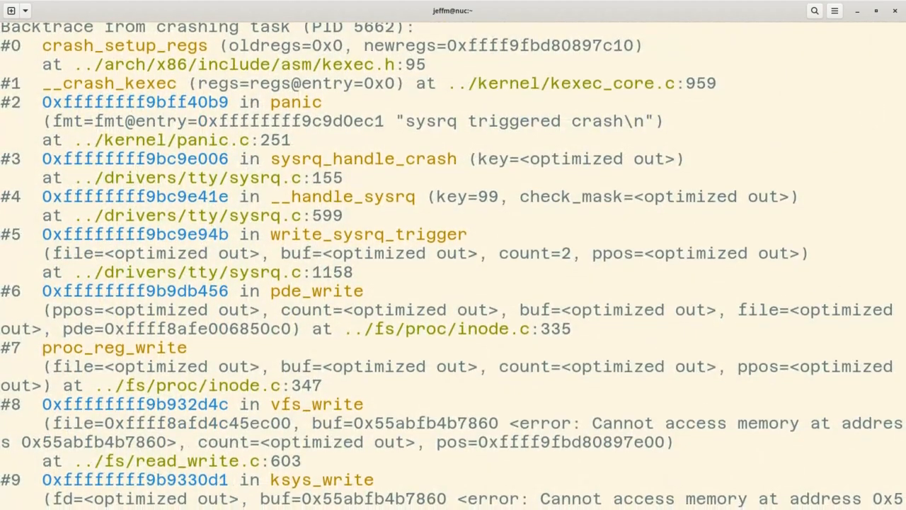
scroll(down, 3)
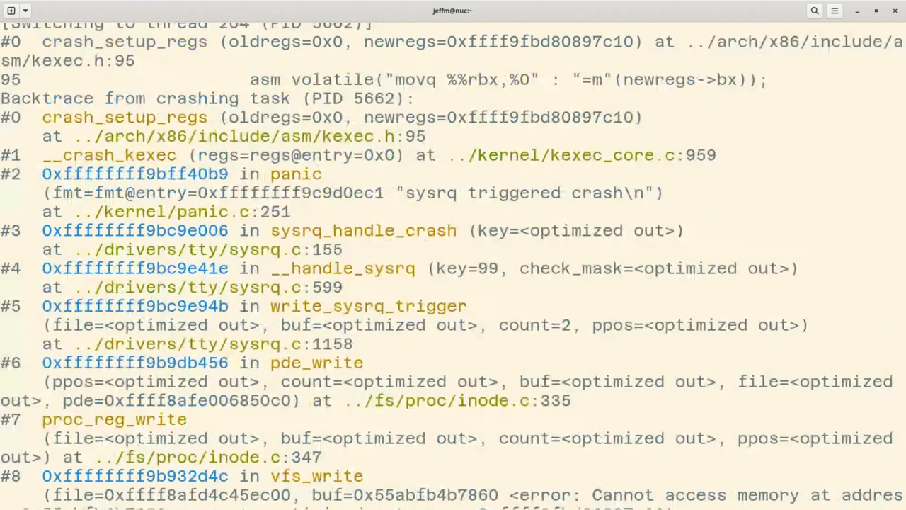
scroll(down, 3)
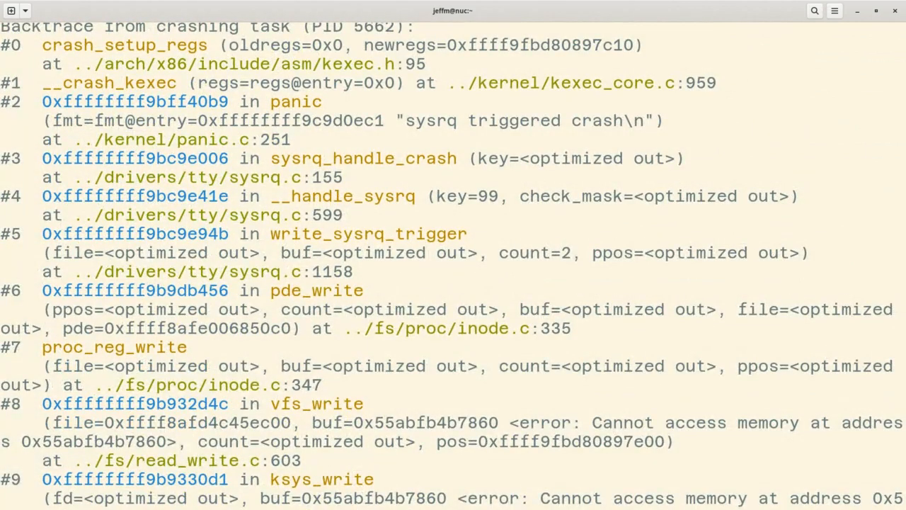
scroll(down, 3)
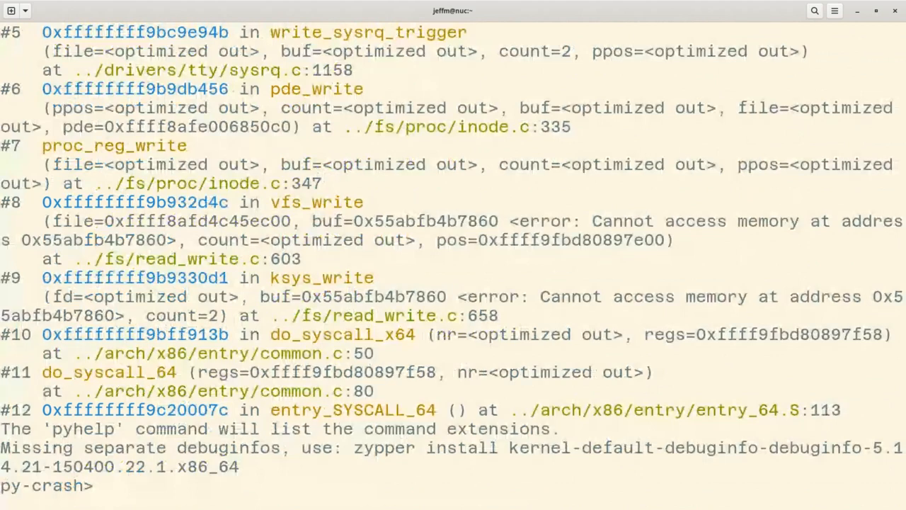
text(inf loc)
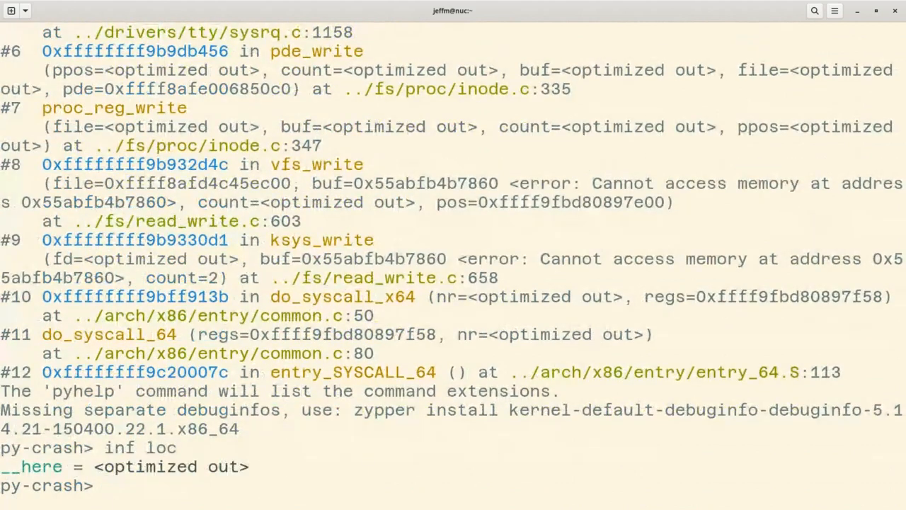
text(up)
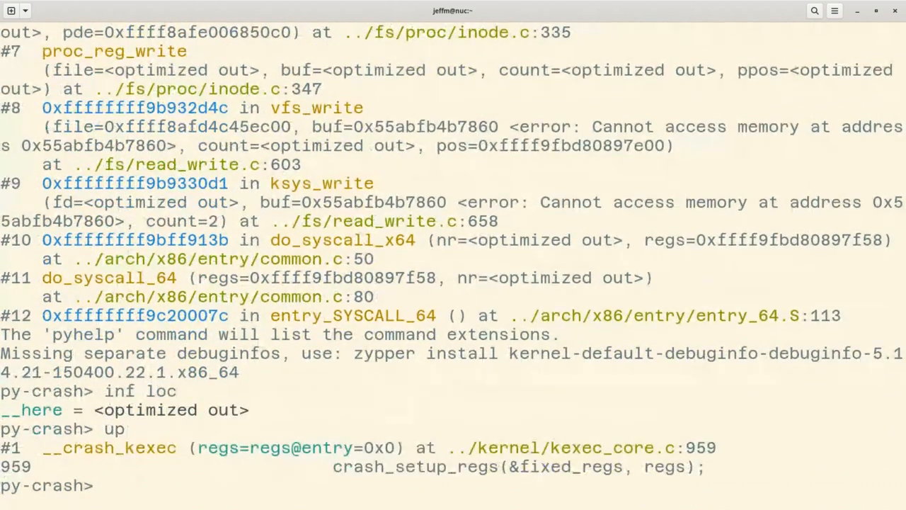
text(info)
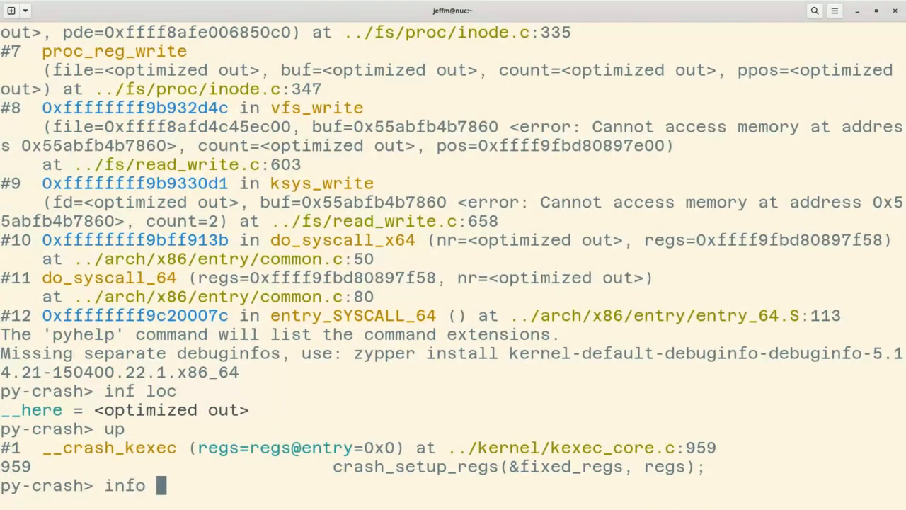
Show the panic frame's registers and locals, including buf 'sysrq triggered crash'
key(Return)
text(i)
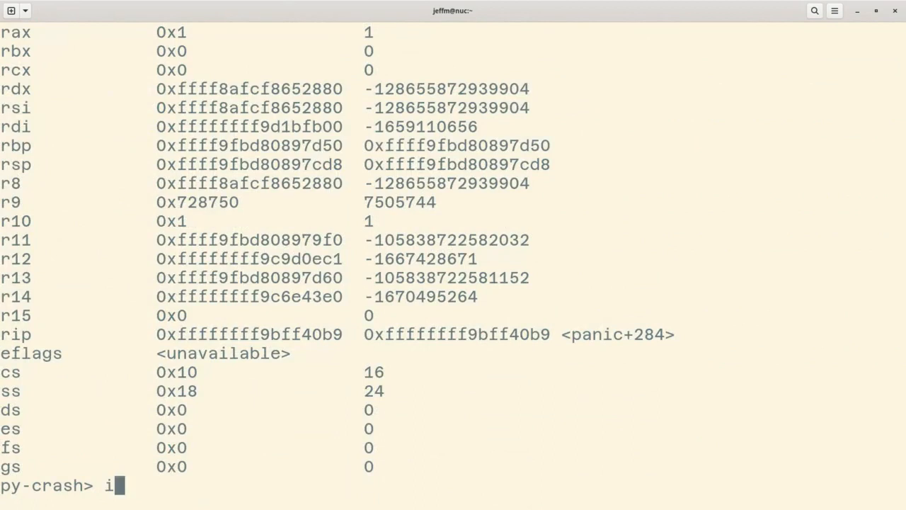
text(nf loc)
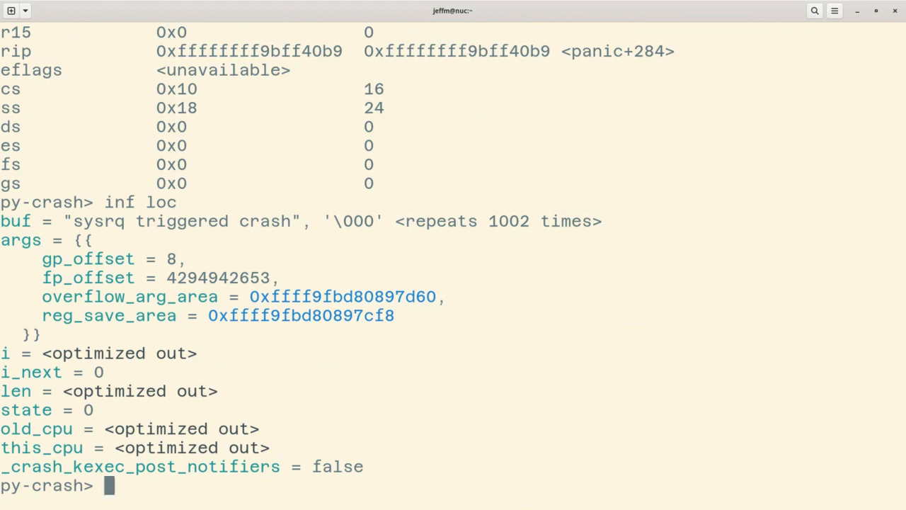
text(pytask 6422)
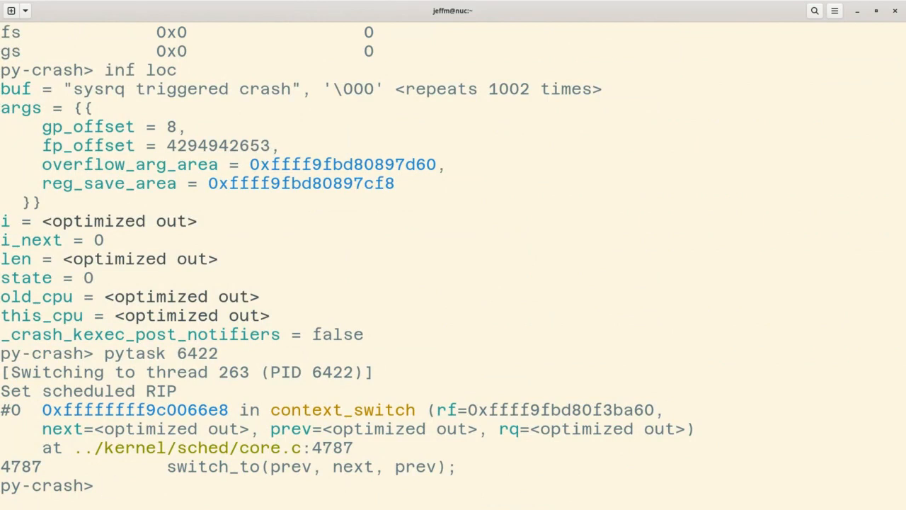
Show task 6422's backtrace, from btrfs inode truncation up through do_unlinkat
text(bt)
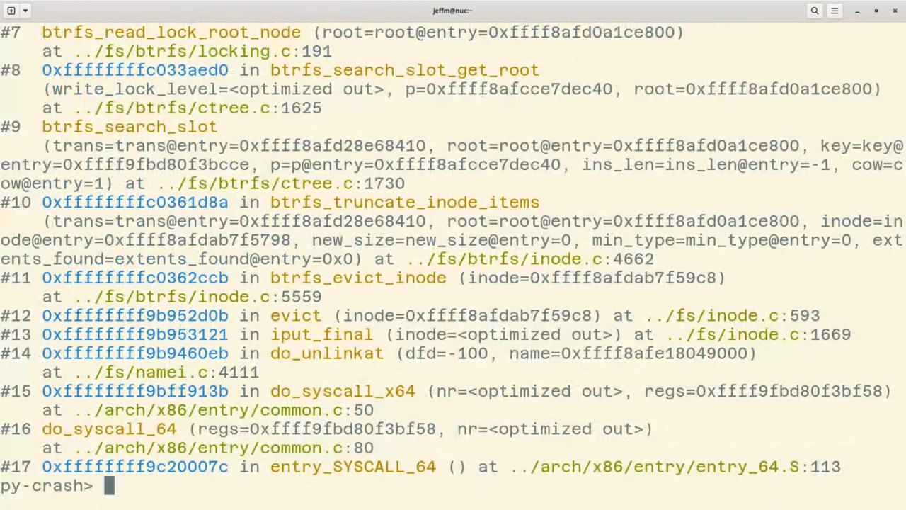
Select frame 8 and list its local variables and arguments
text(frame 8)
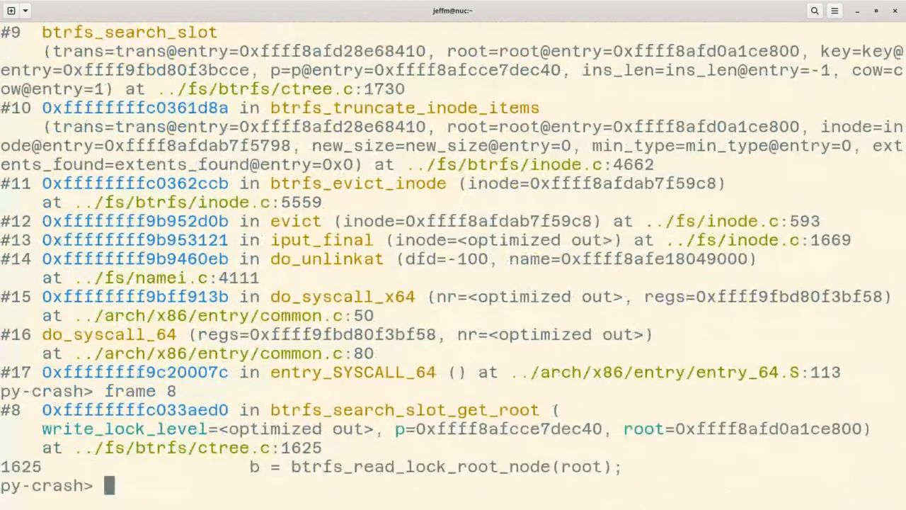
text(inf loc)
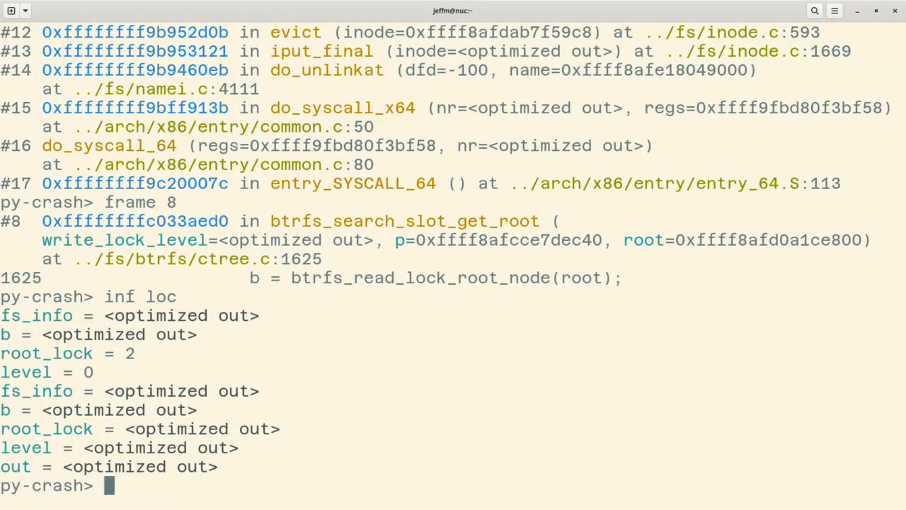
text(inf var)
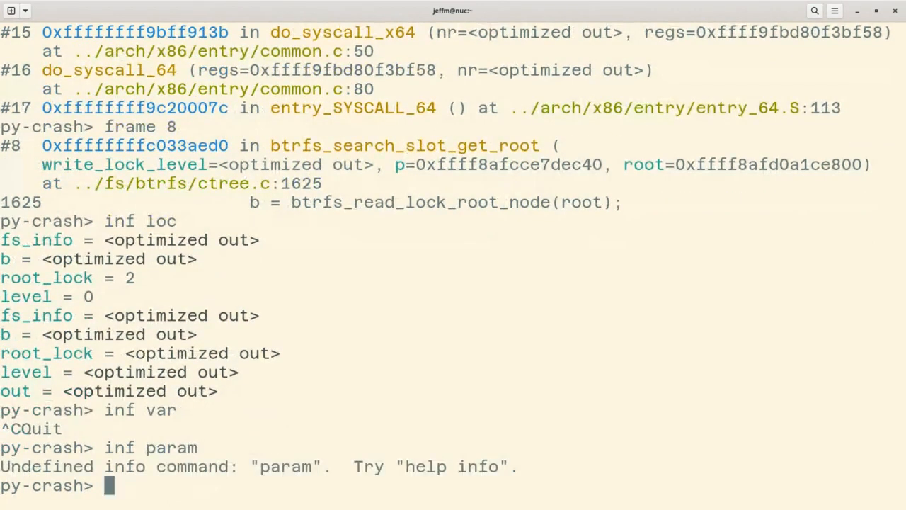
text(inf arg)
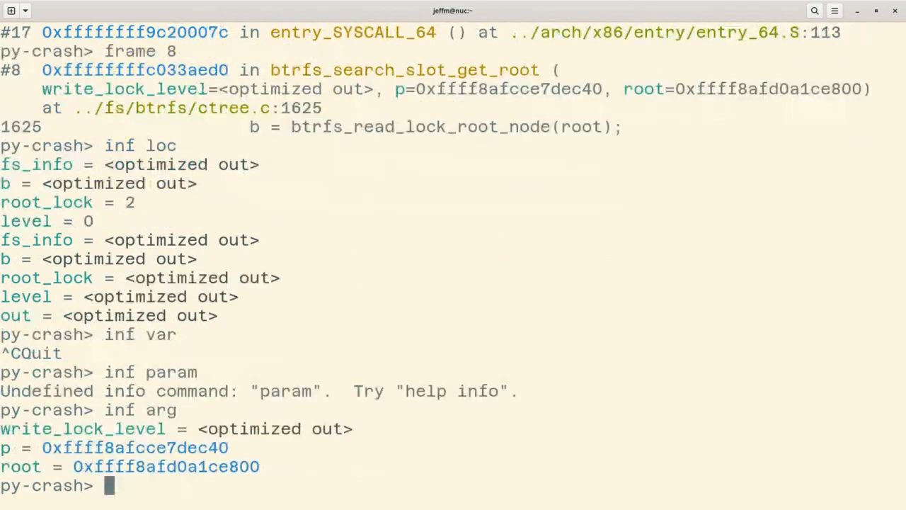
Print the btrfs root structure and scroll through its fields
text(pri)
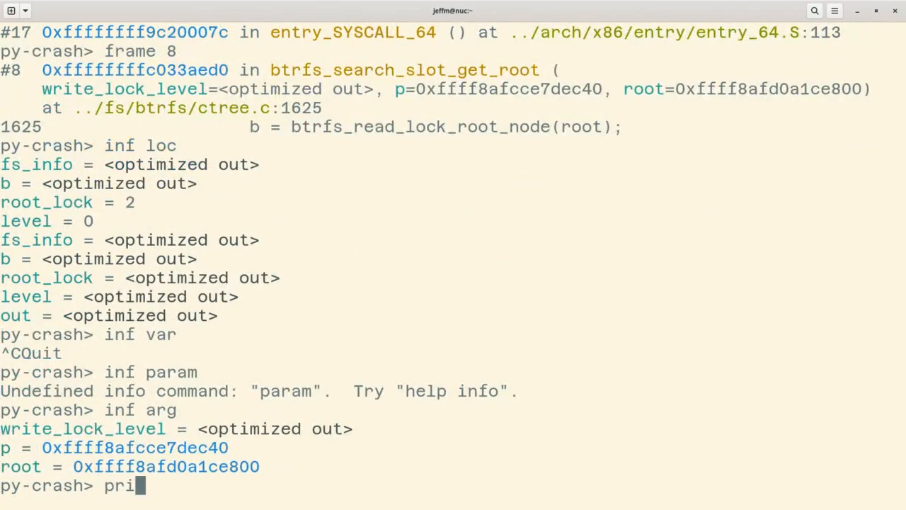
key(Return)
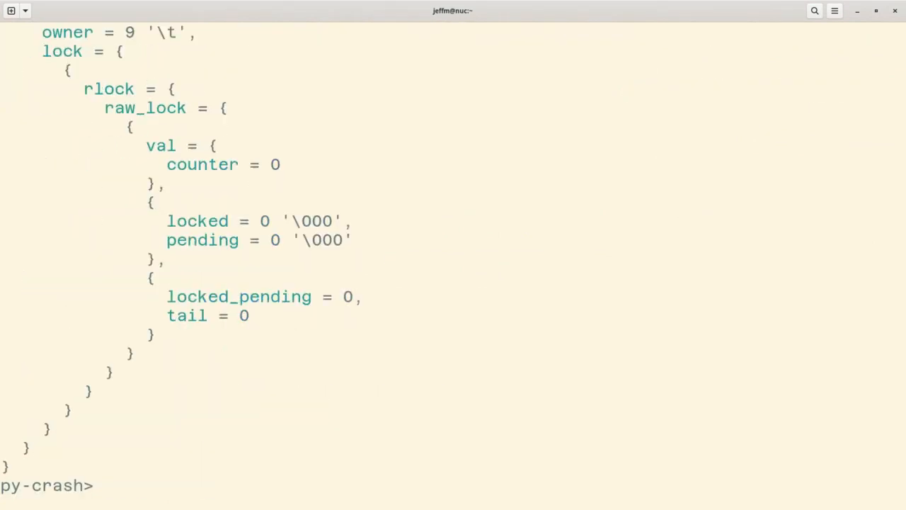
scroll(down, 3)
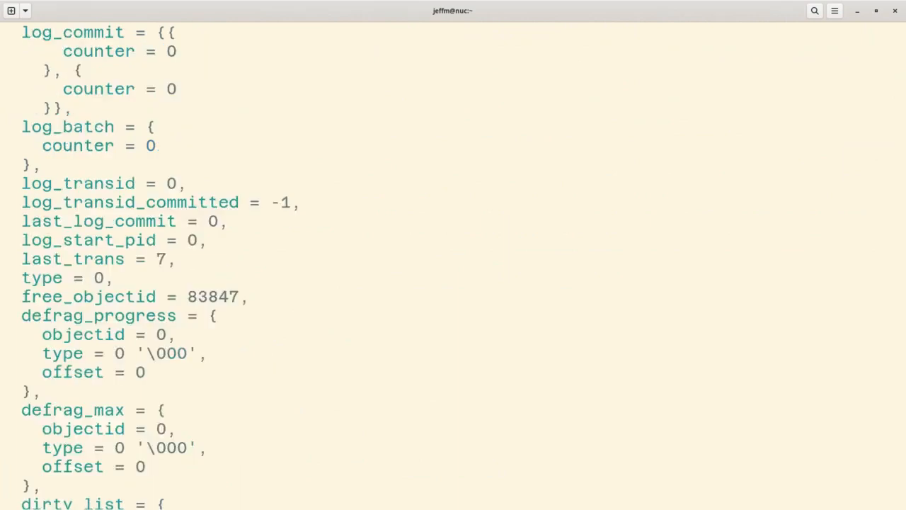
scroll(down, 3)
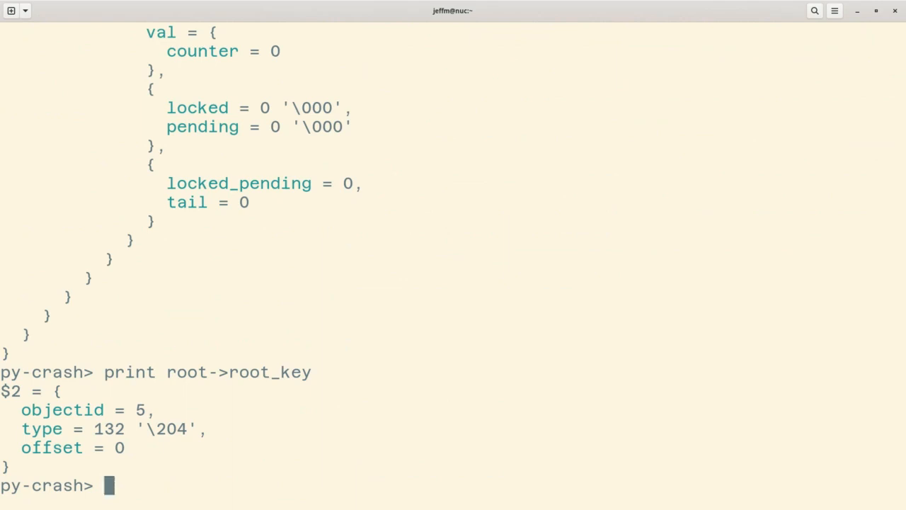
Run pybtrfs list and pymount, scrolling to /dev/vdb1 mounted on /media/test
text(pybtrfs list)
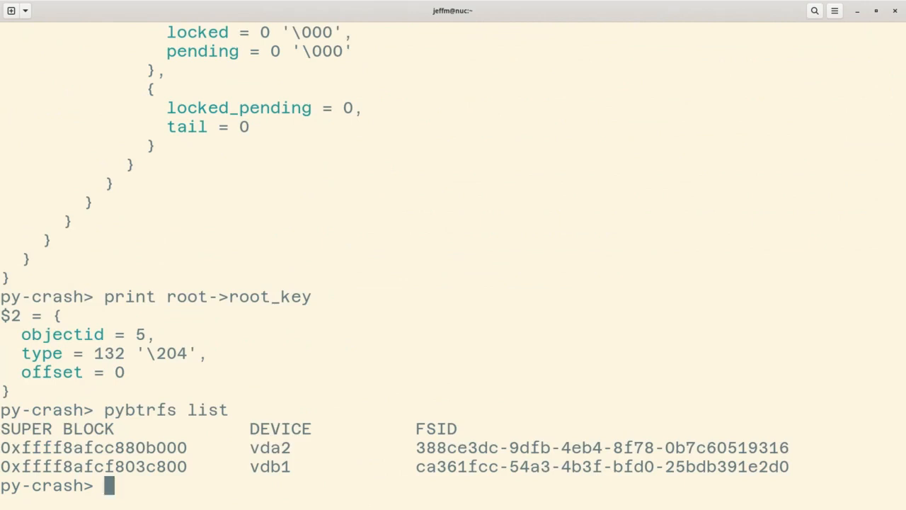
text(pym)
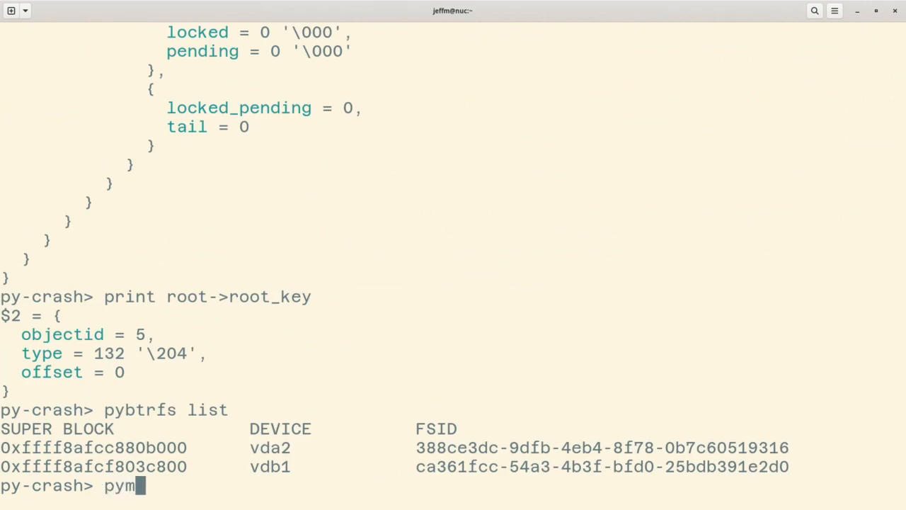
text(ount)
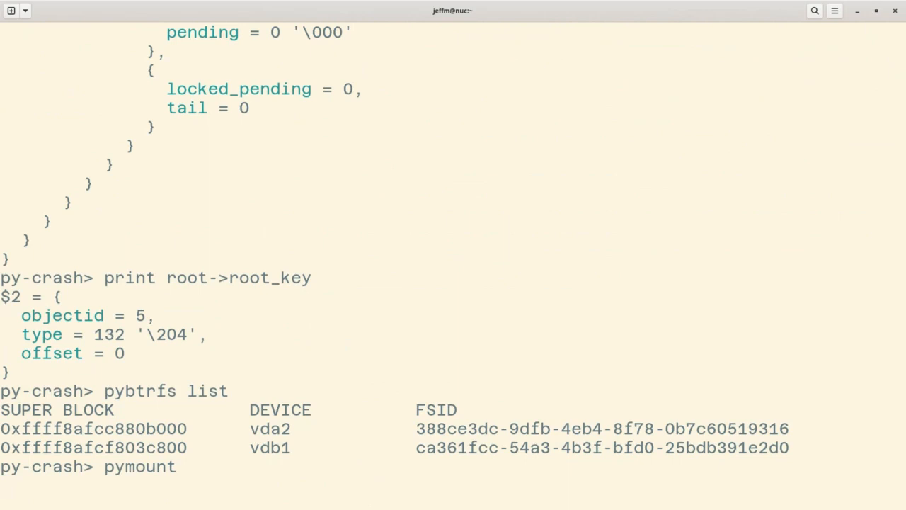
key(Return)
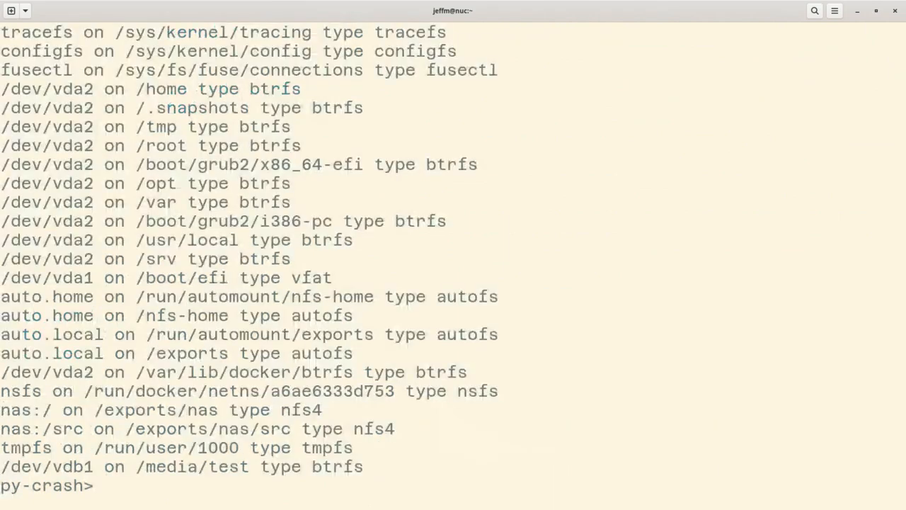
text(pymount)
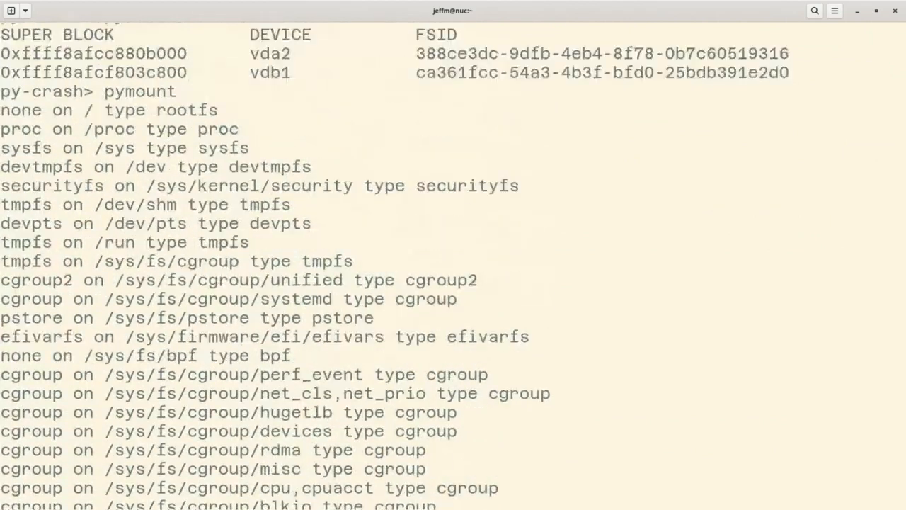
scroll(down, 3)
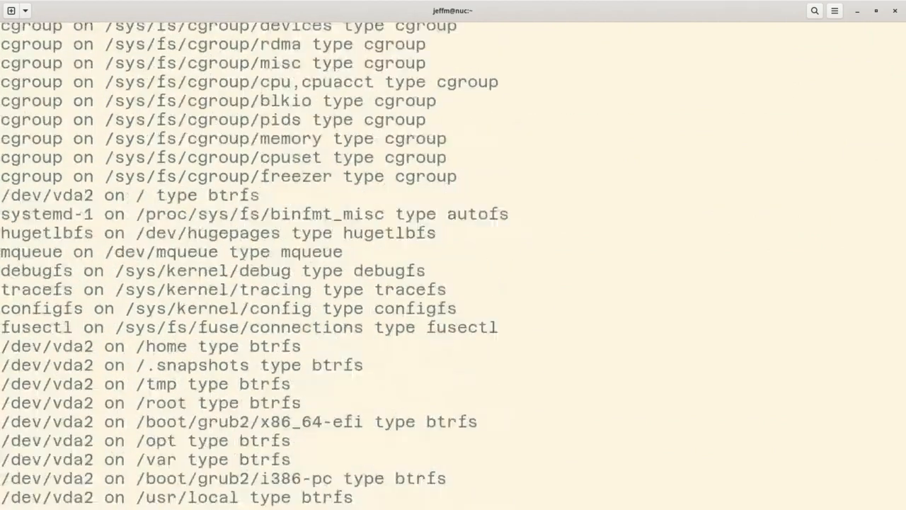
scroll(down, 3)
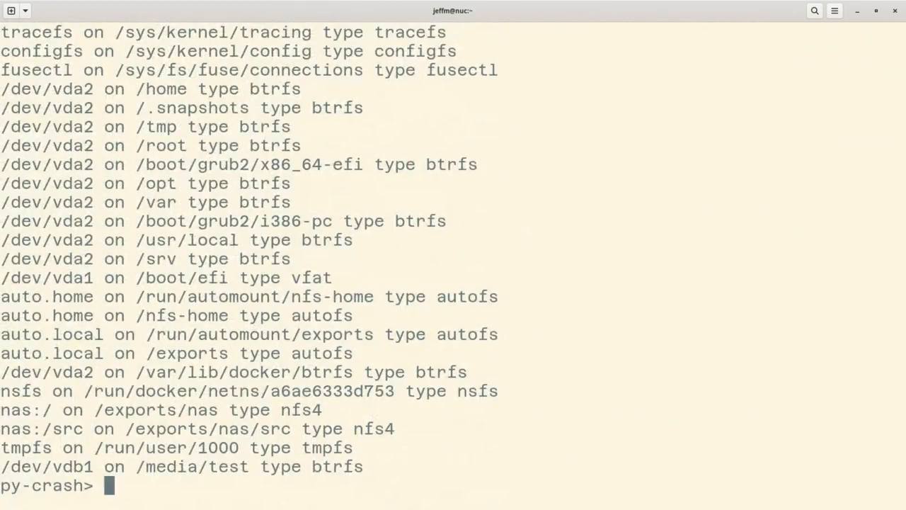
Dump the kernel log with pylog and scroll to its UnicodeDecodeError traceback
text(pylog)
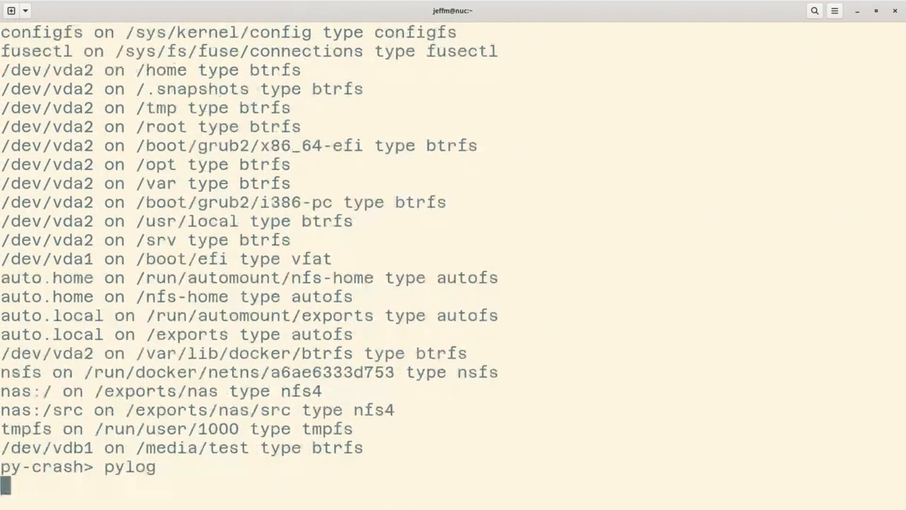
key(Return)
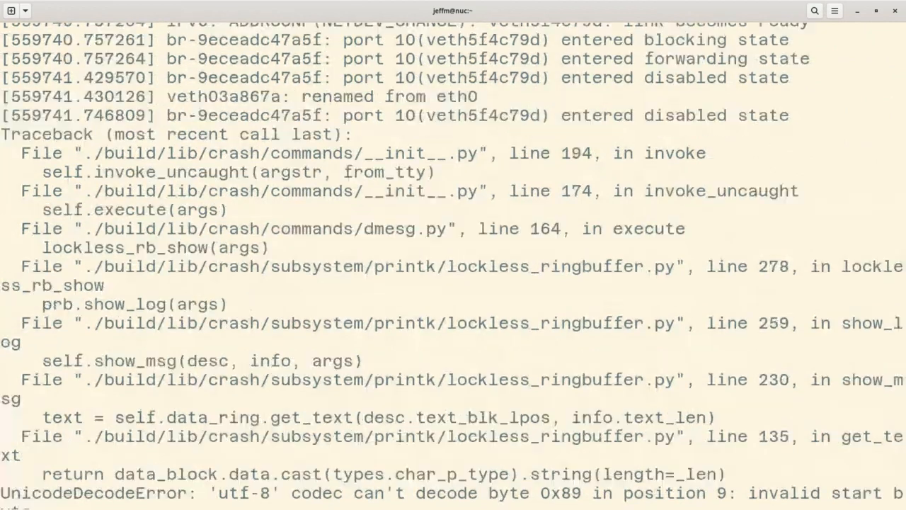
scroll(down, 3)
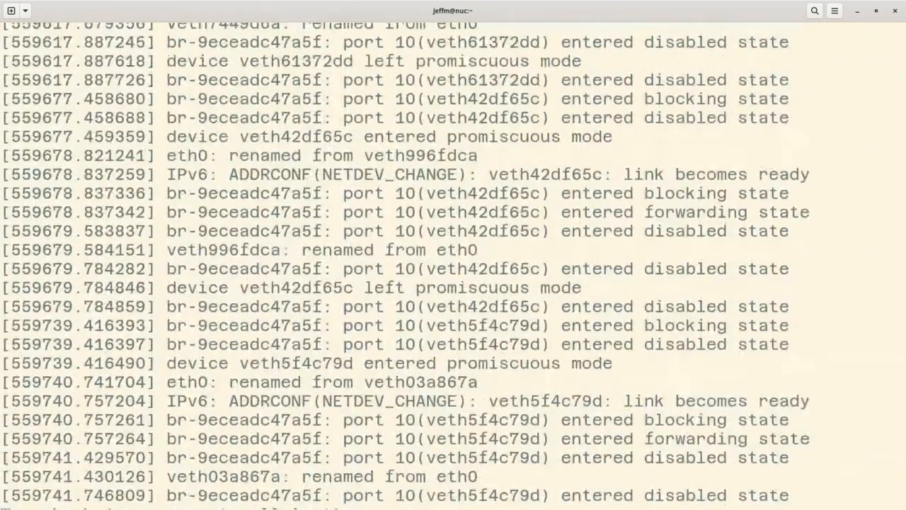
scroll(down, 3)
text(py)
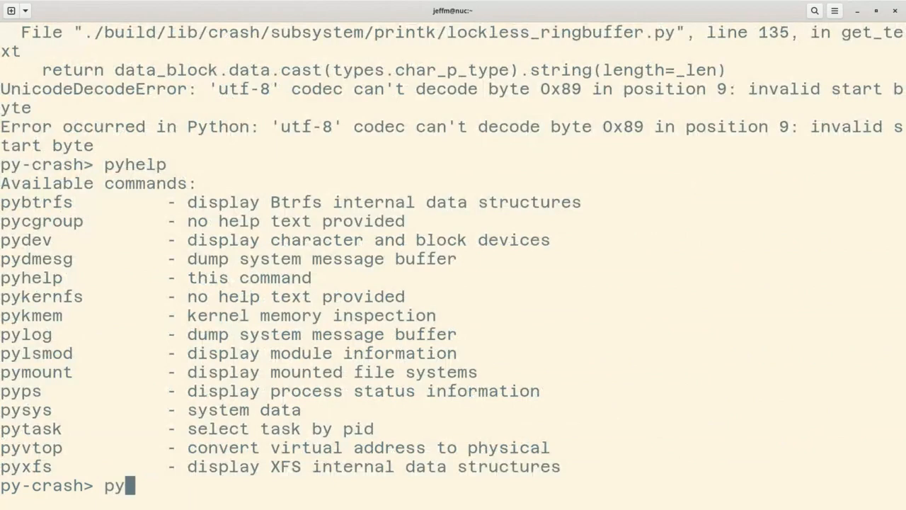
Try pykernfs and pykernfs ls at the prompt, getting usage errors
text(kernfs)
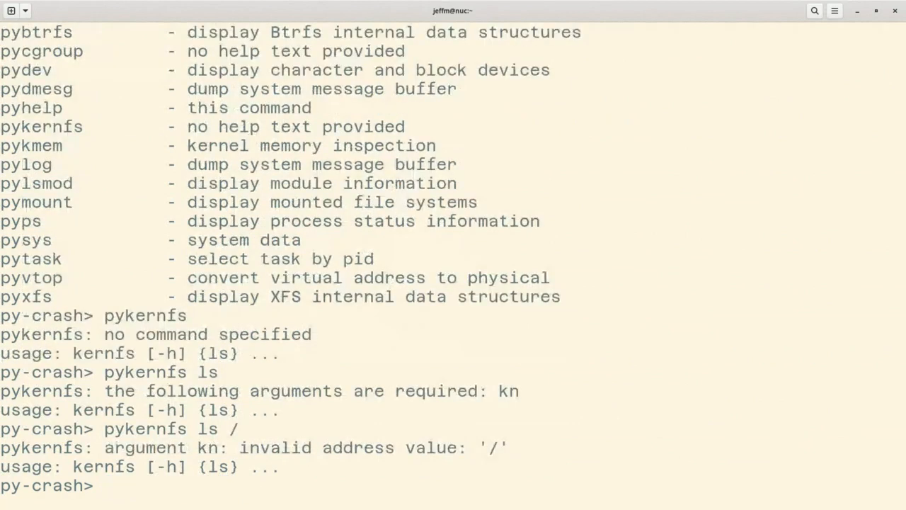
text(pykernfs ls)
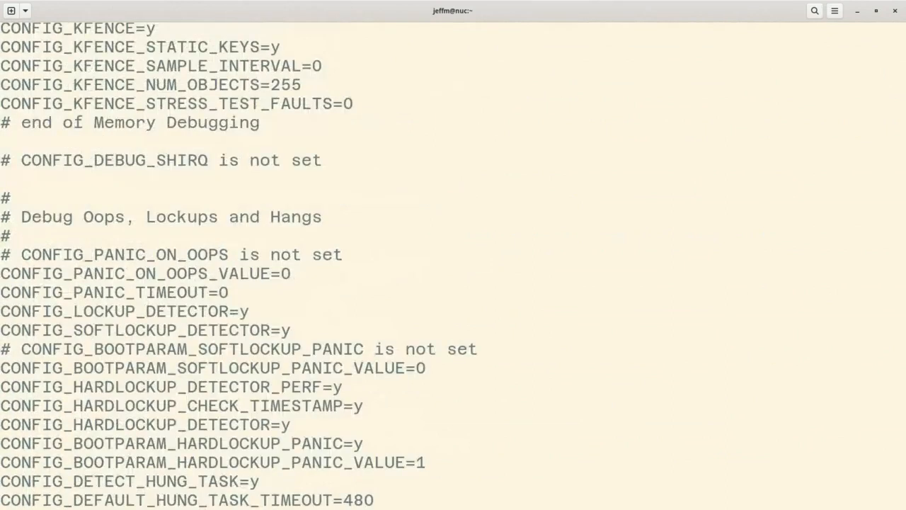
Scroll the kernel config output down to Debug Oops and Kernel Testing options
scroll(down, 3)
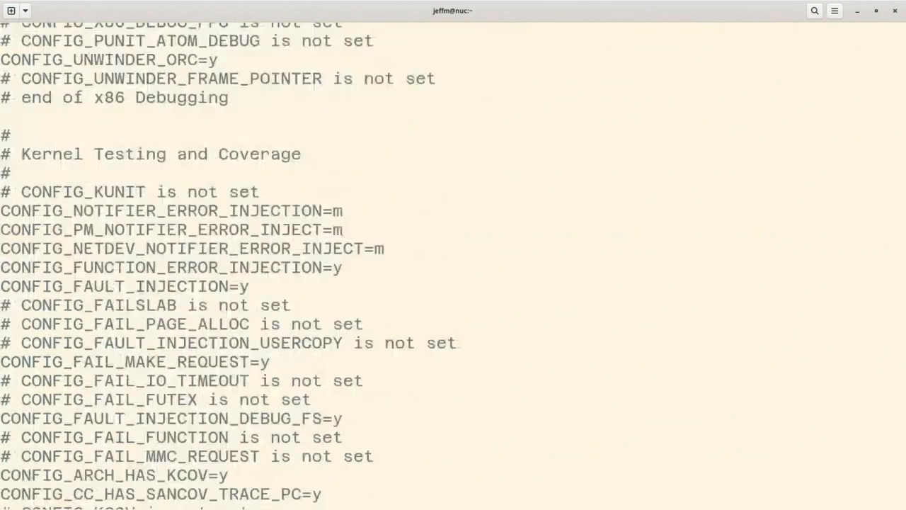
scroll(down, 3)
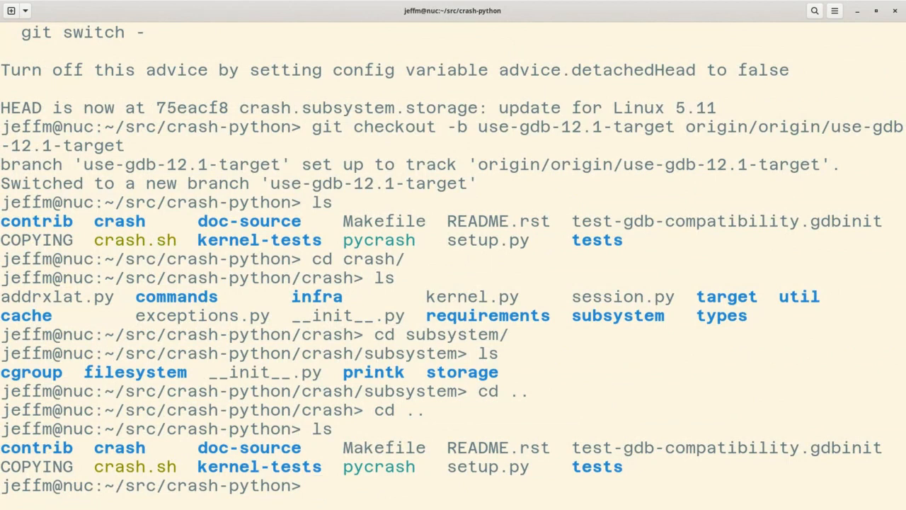
In the crash-python source shell, enter vi crash/commands/dev.py
text(vi crash/commands/)
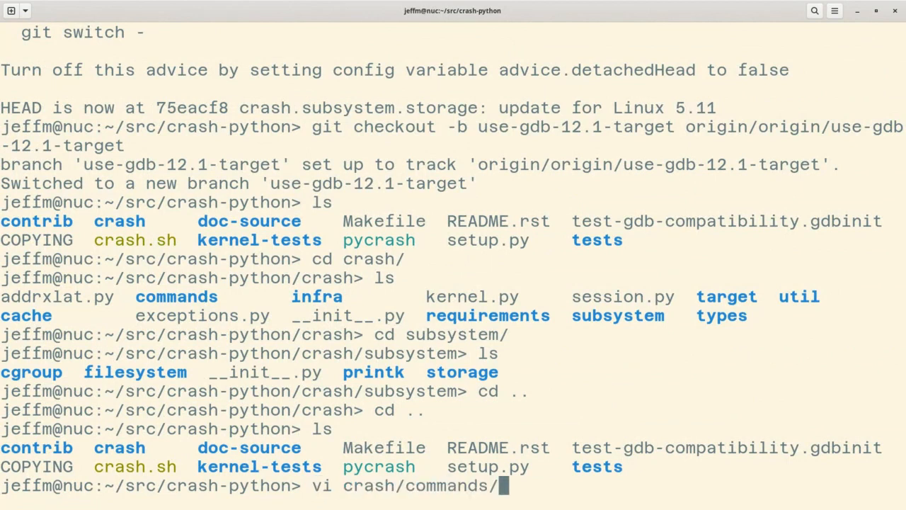
text(dev.py)
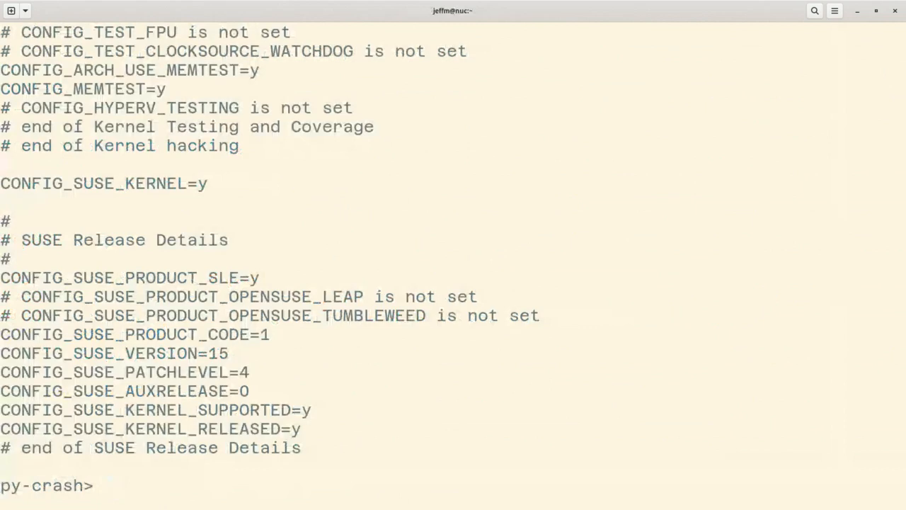
Show help for pydev, then try pydev -h
text(help)
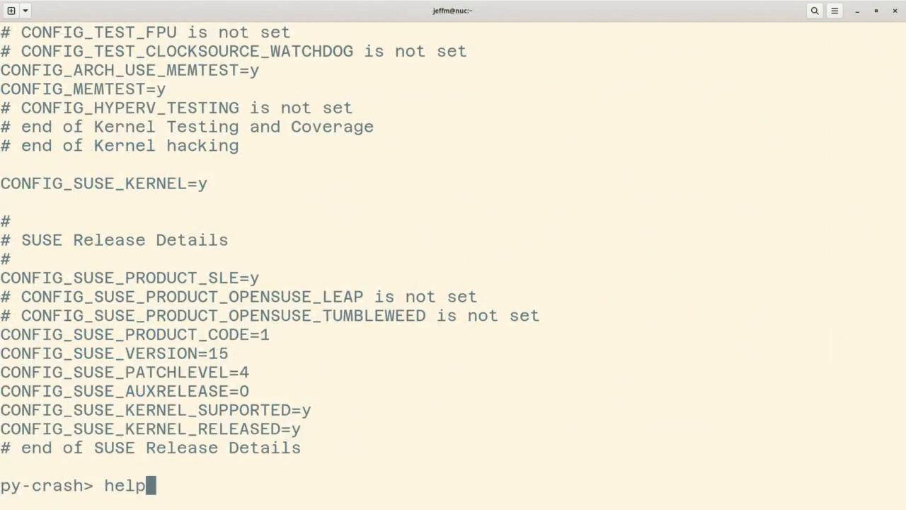
text(pydev)
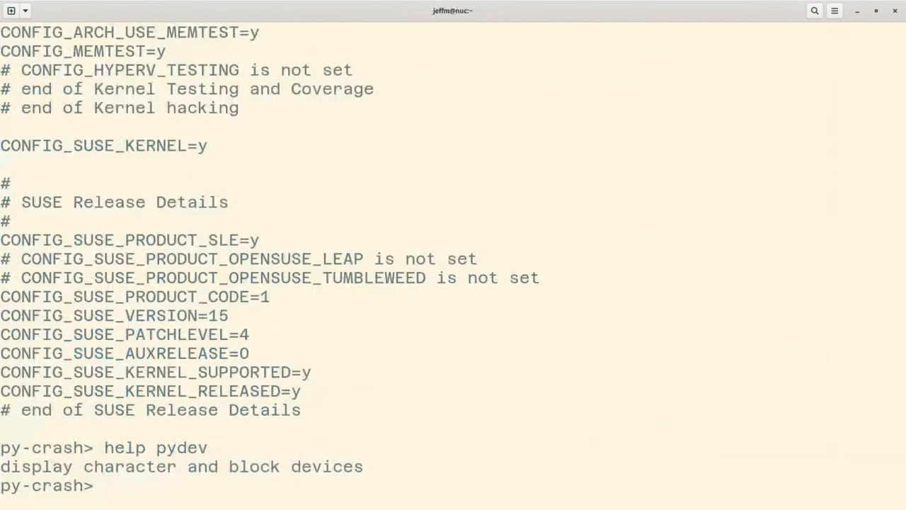
text(pydev -h)
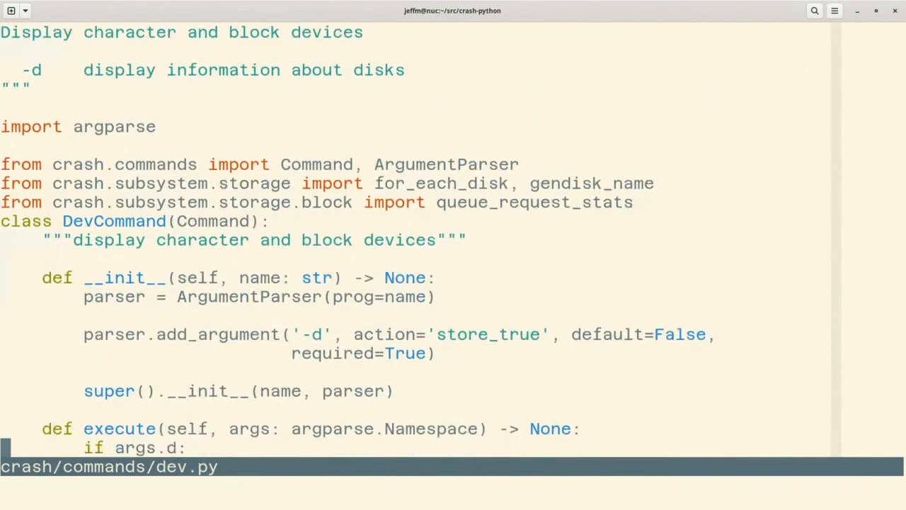
Scroll through DevCommand in dev.py, then try :n crash/ and ctags -R
scroll(down, 3)
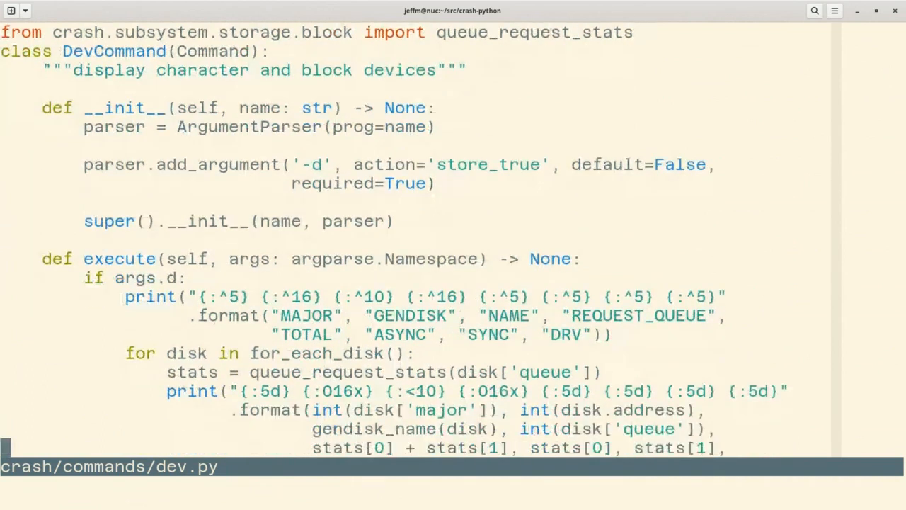
scroll(down, 3)
text(:n crash/)
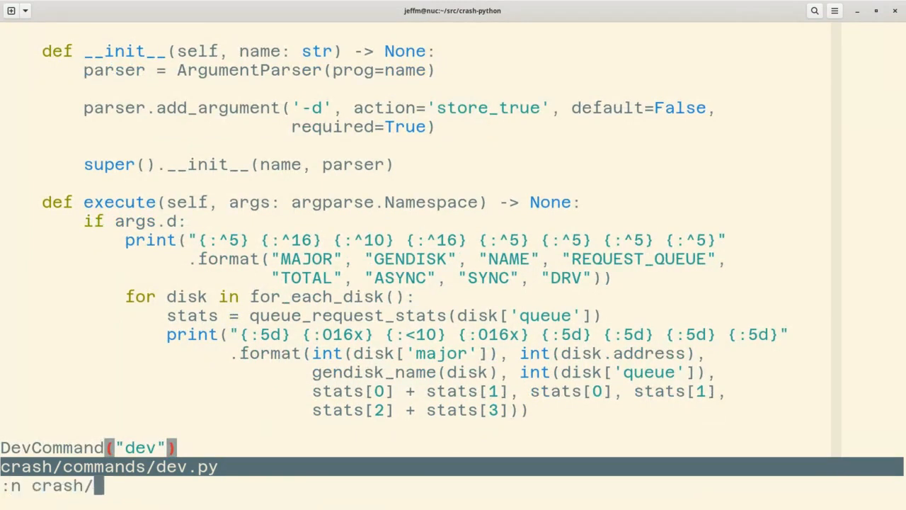
text(com)
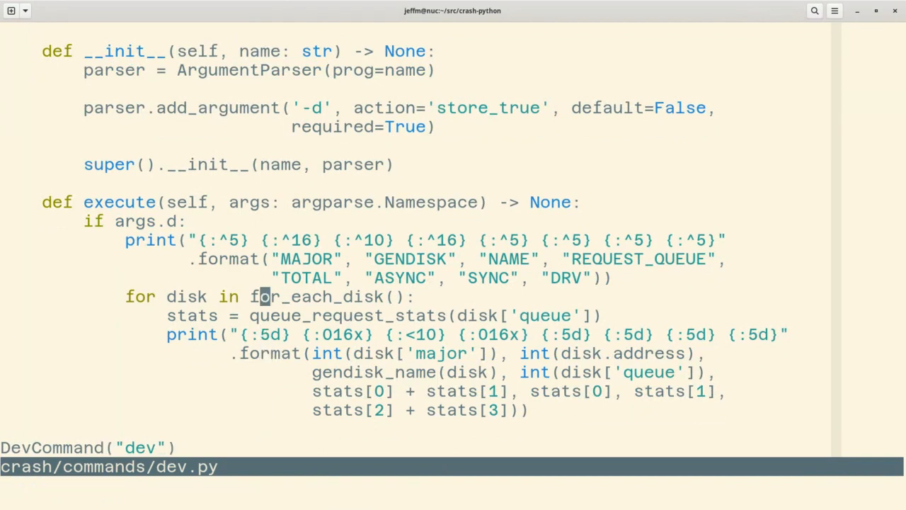
text(ctag s-R)
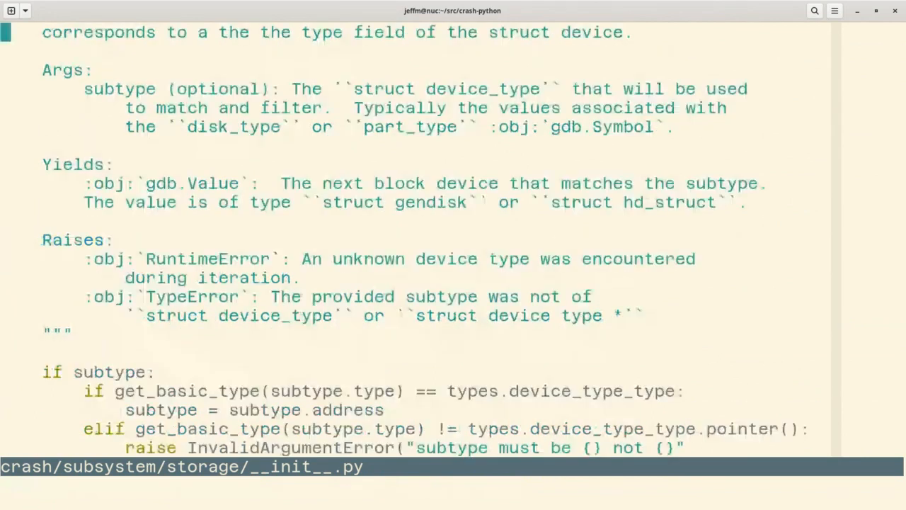
Read storage/__init__.py and for_each_class_device in classdev.py, then list container_of tag matches
scroll(down, 3)
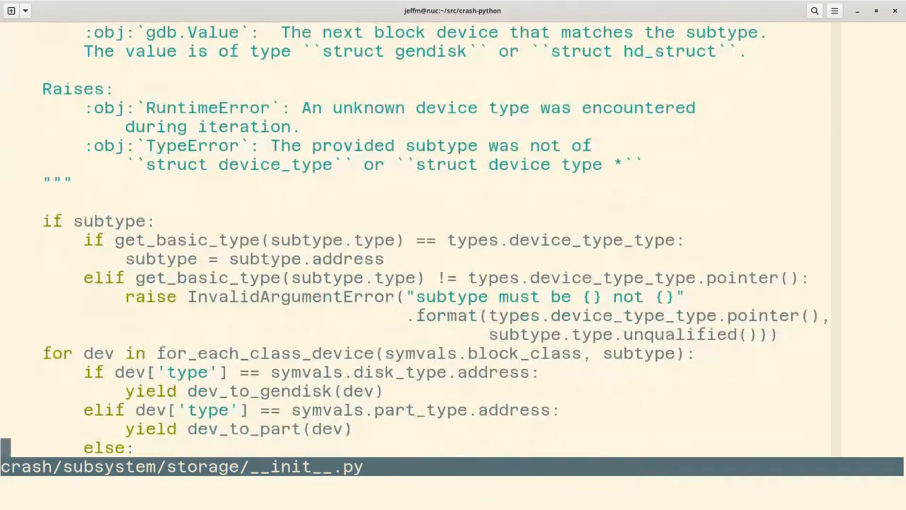
scroll(down, 3)
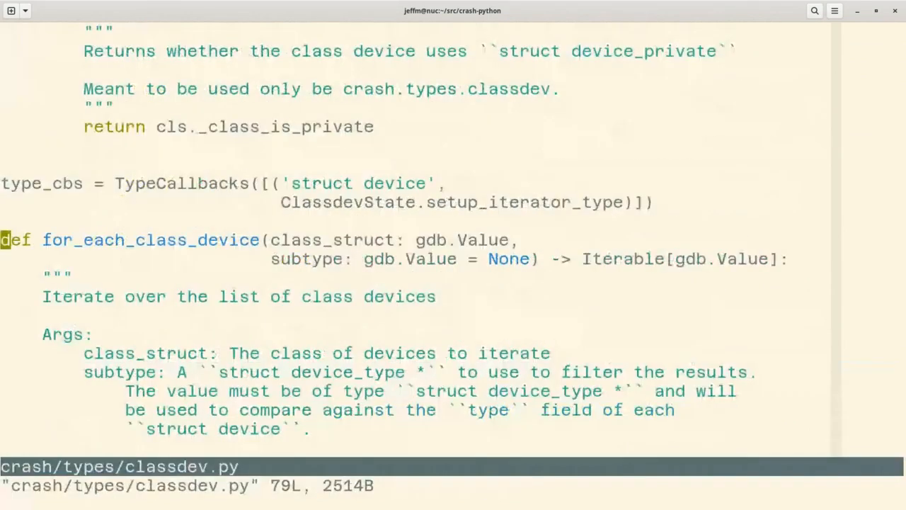
scroll(down, 3)
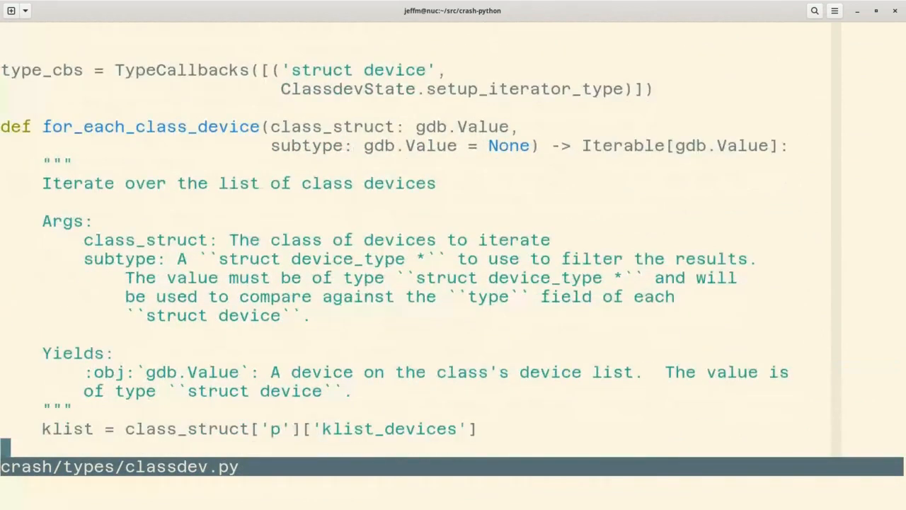
scroll(down, 3)
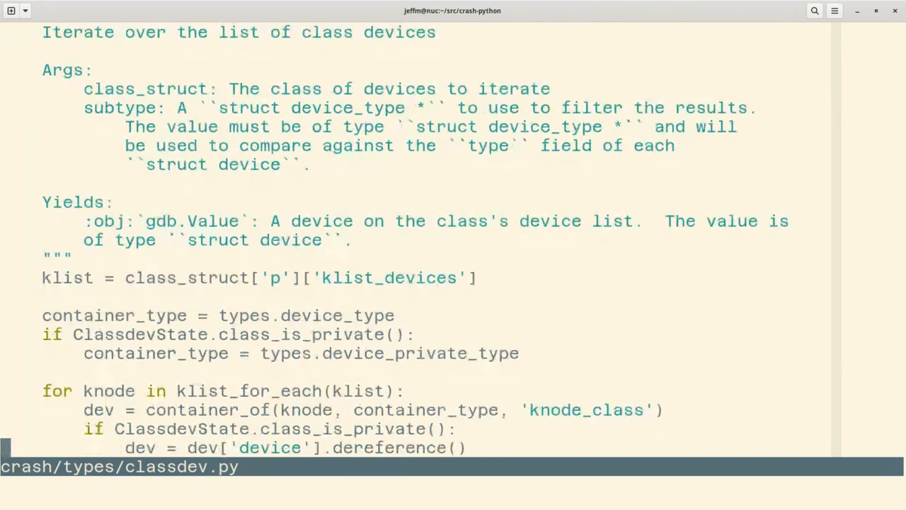
scroll(down, 3)
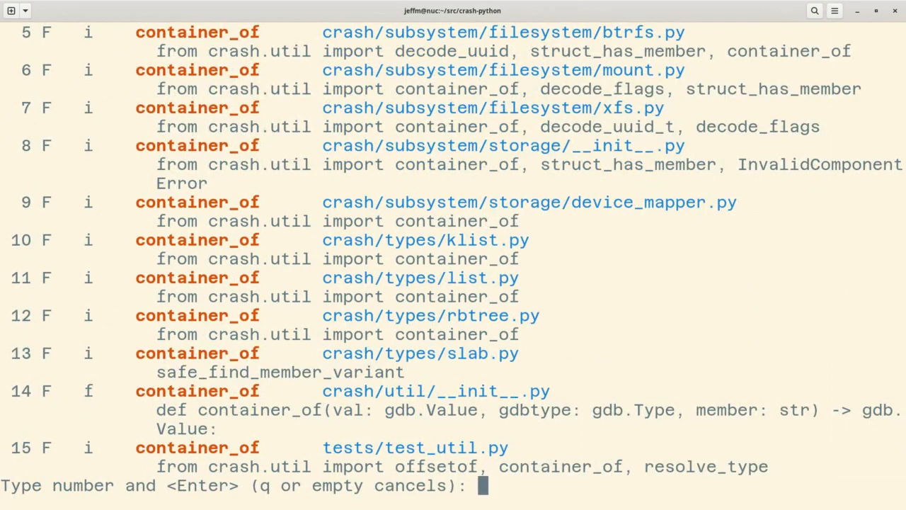
Jump to container_of in crash/util/__init__.py, then open crash/commands/xfs.py
scroll(down, 3)
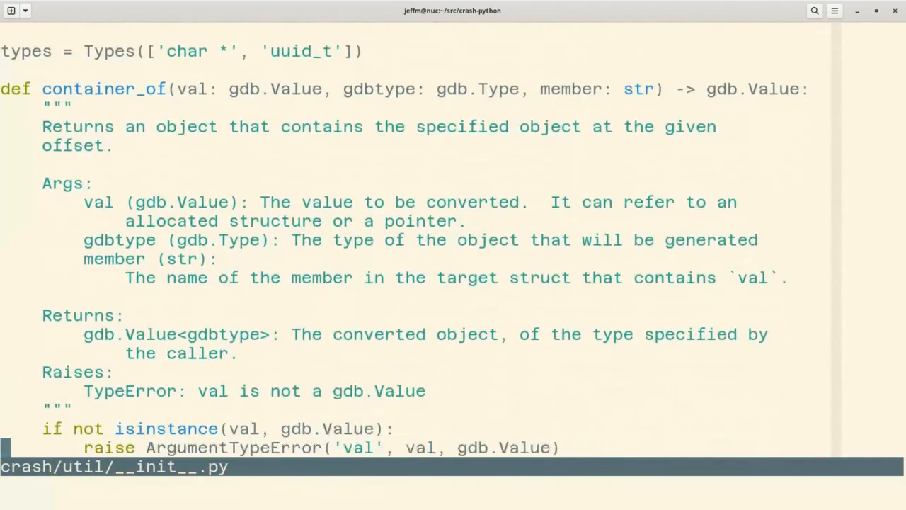
scroll(down, 3)
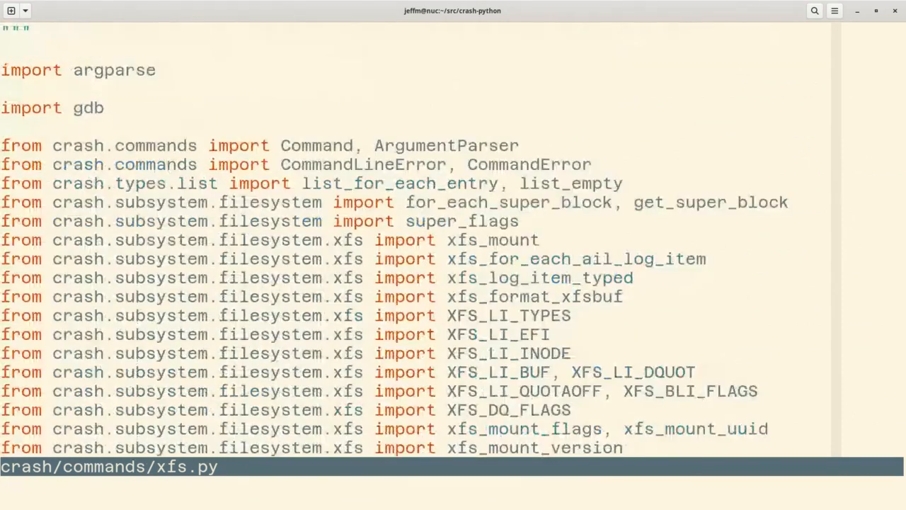
Scroll xfs.py past list_xfs and show_xfs to dump_ail, then jump to xfs_for_each_ail_log_item
scroll(down, 3)
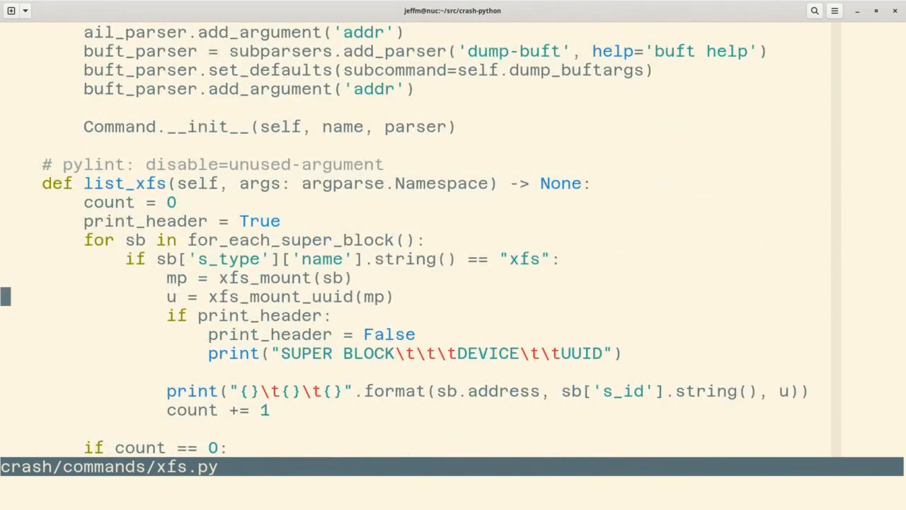
scroll(down, 3)
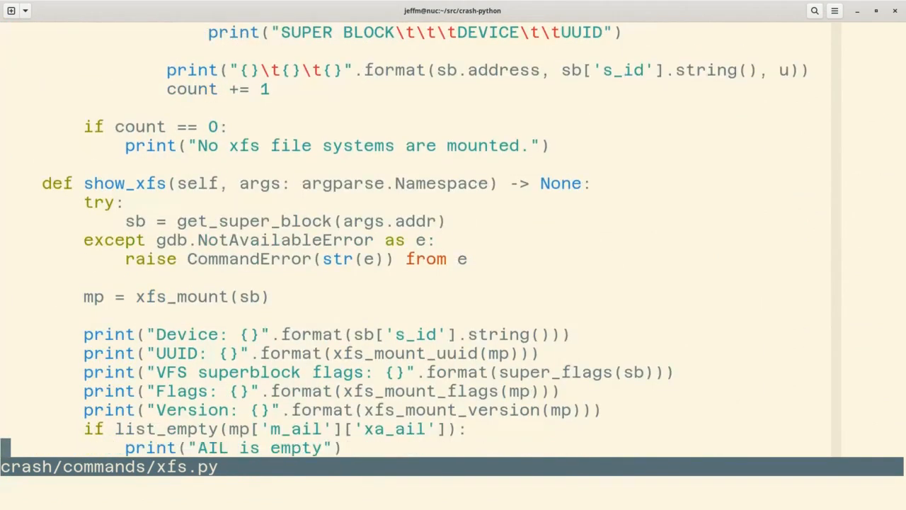
scroll(down, 3)
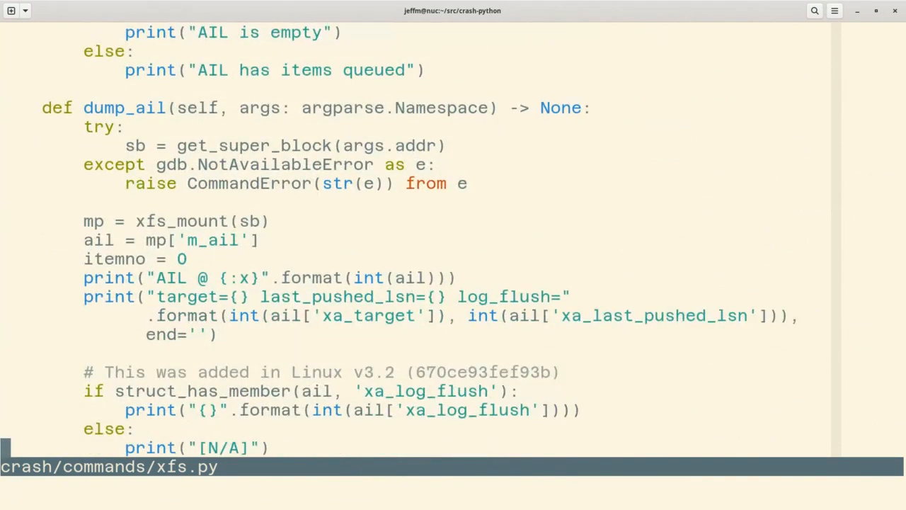
scroll(down, 3)
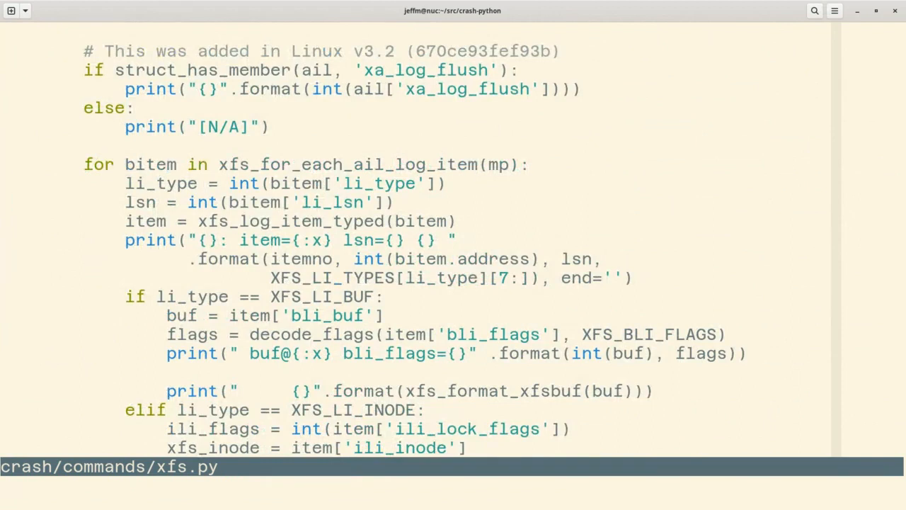
click(470, 164)
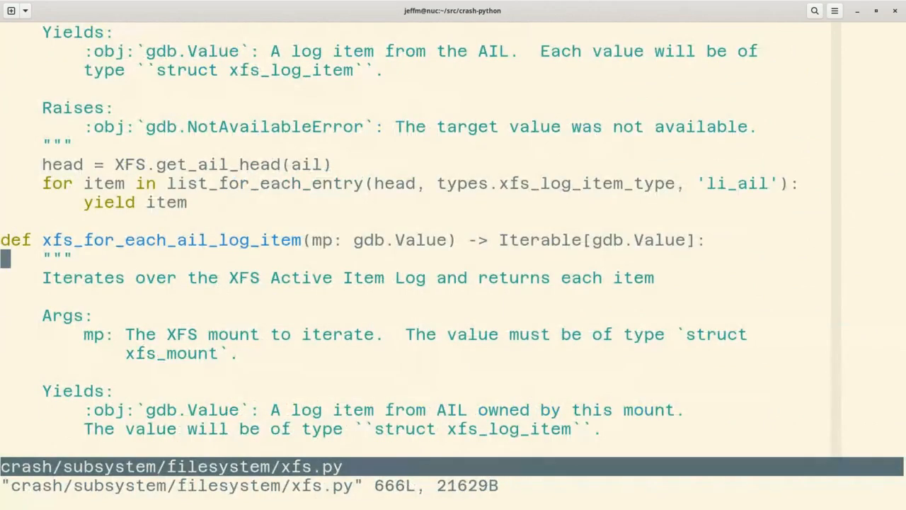
Scroll through the xfs_for_each_ail_log_item docstring and body in xfs.py
scroll(down, 3)
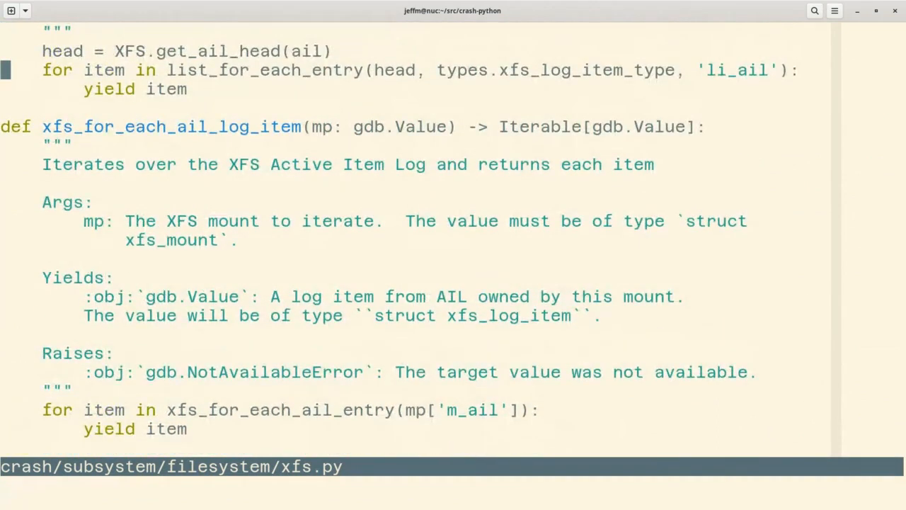
scroll(down, 3)
text(vi)
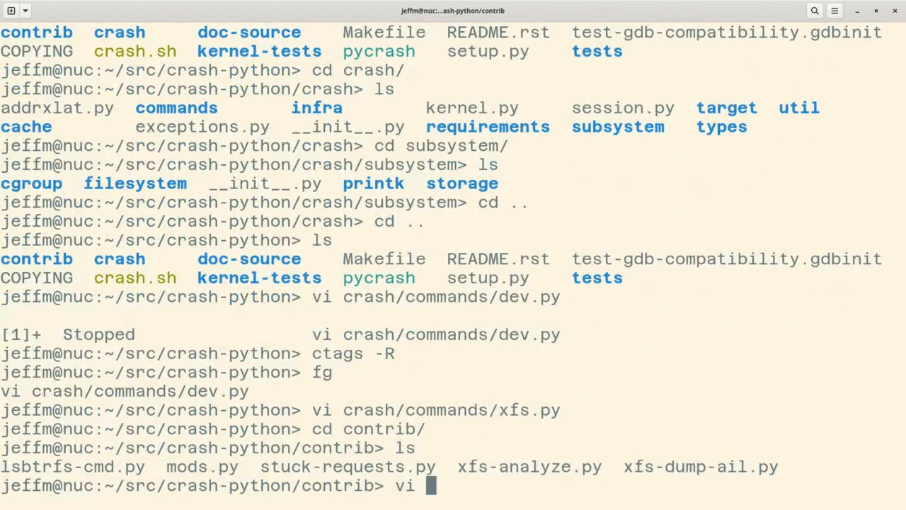
text(xfs-dump-ail.py)
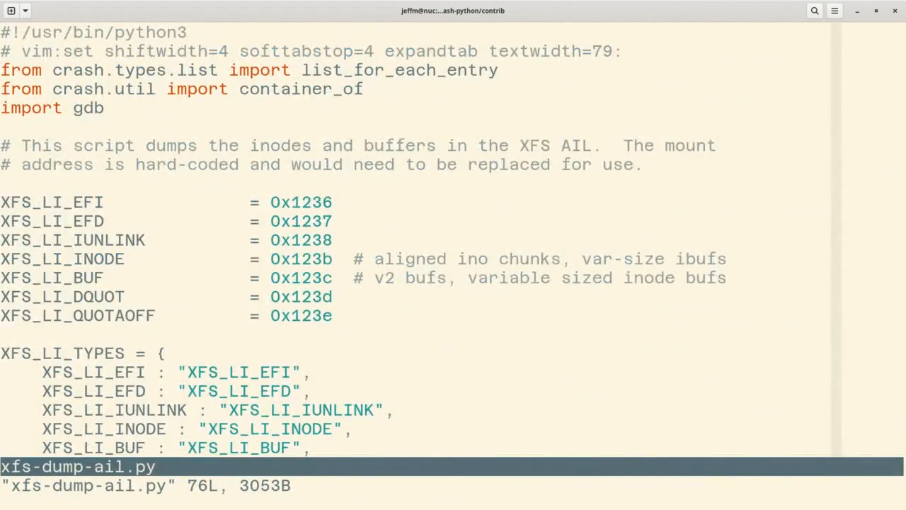
scroll(down, 3)
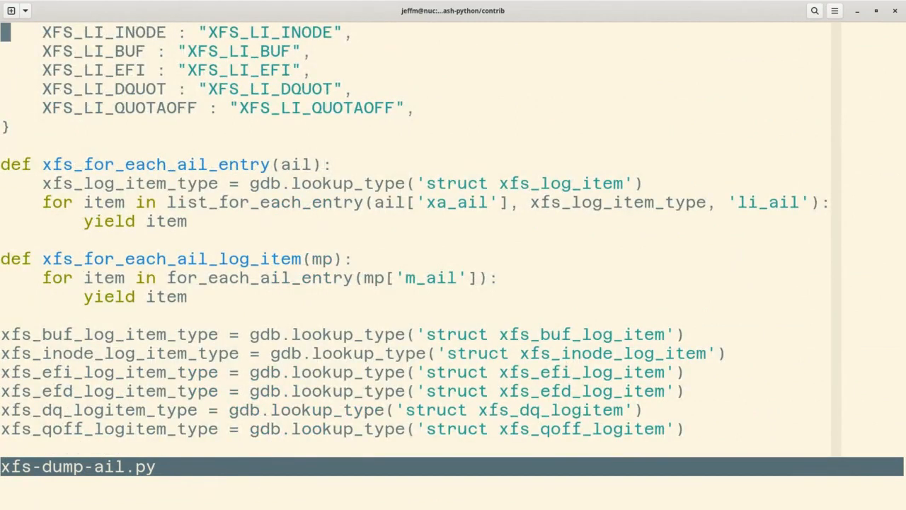
scroll(down, 3)
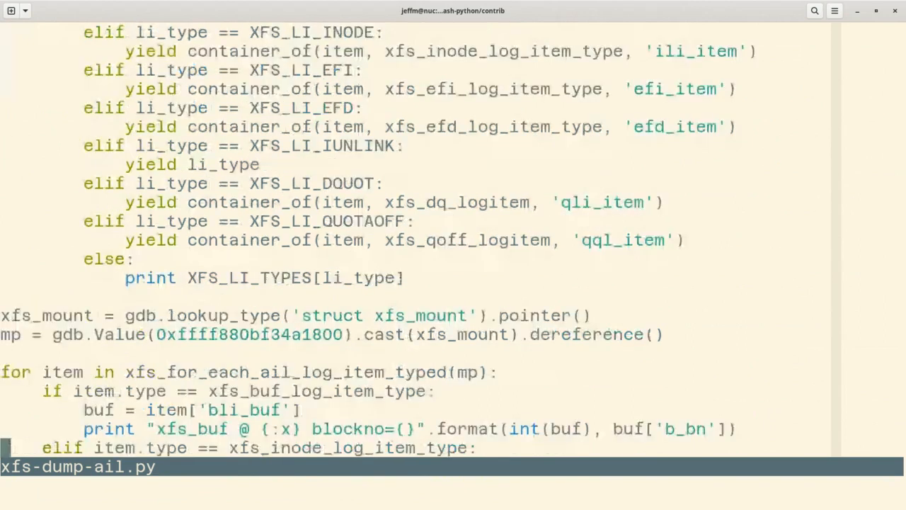
scroll(down, 3)
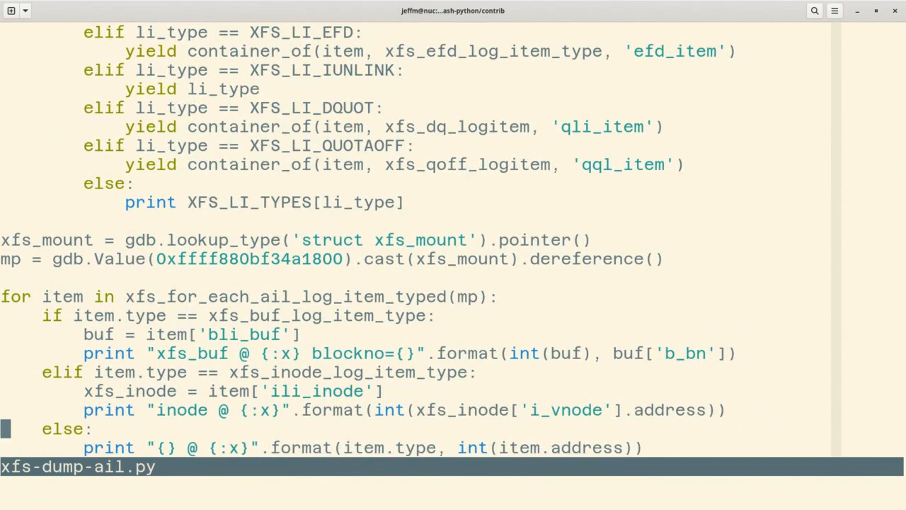
scroll(down, 3)
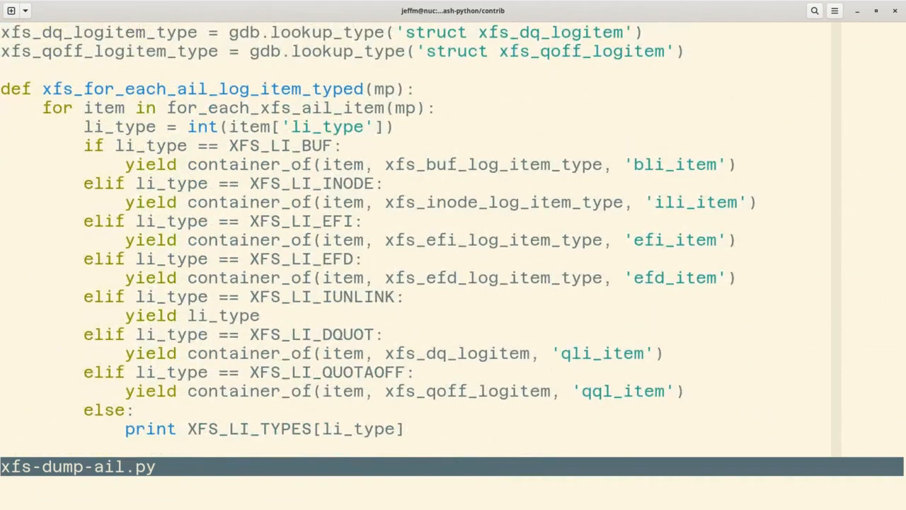
scroll(down, 3)
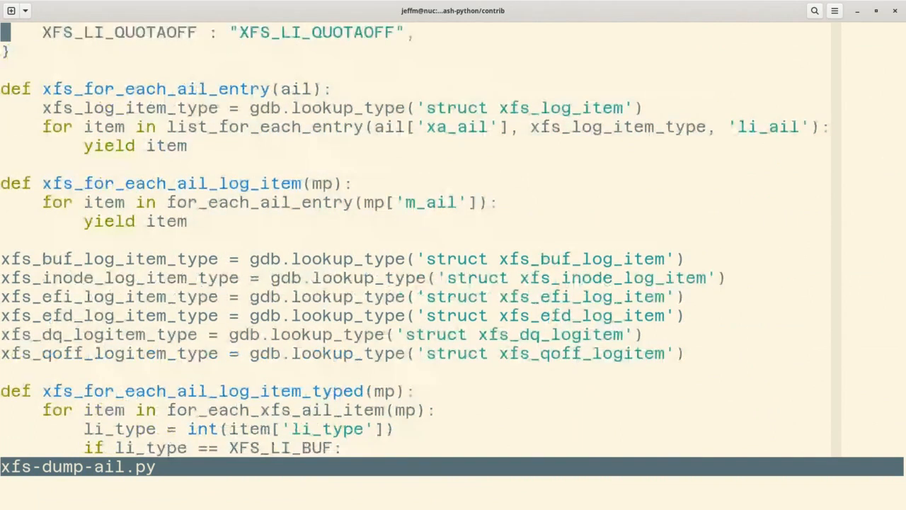
scroll(down, 3)
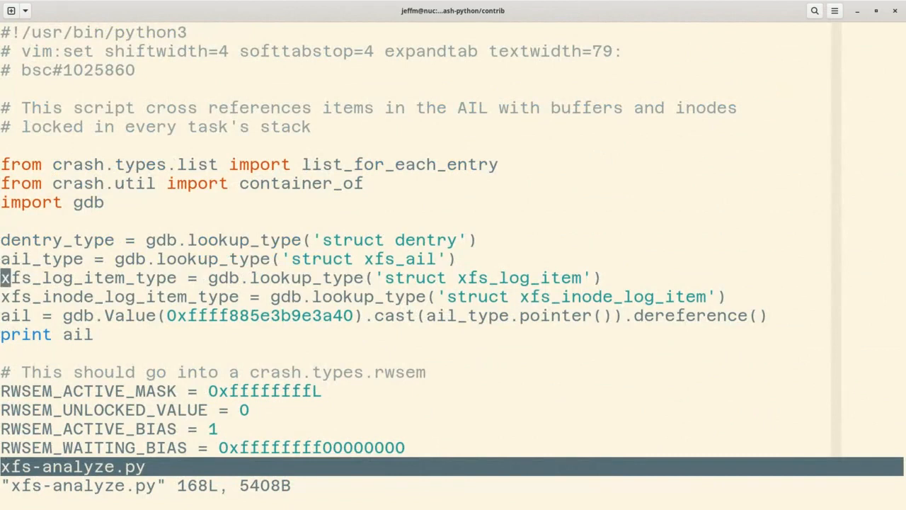
Scroll xfs-analyze.py through the per-thread frame walk checking __fput and vfs_create for locked inodes
scroll(down, 3)
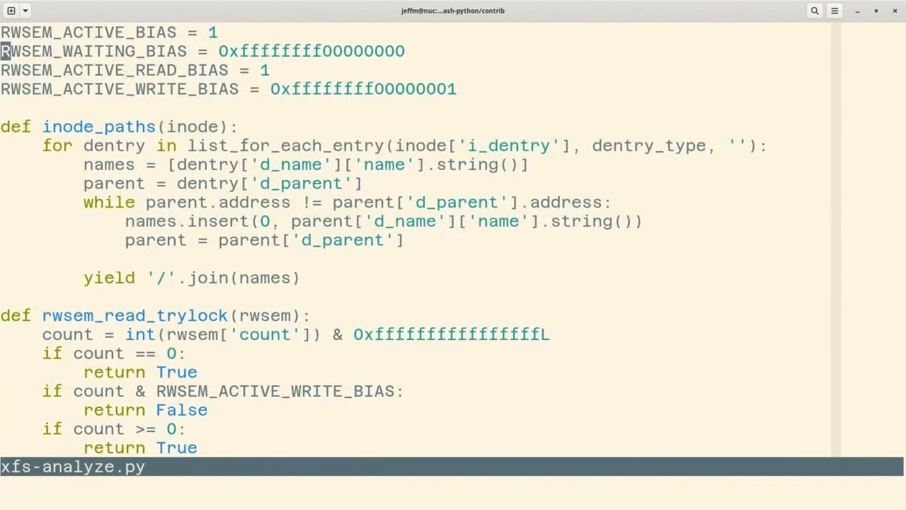
scroll(down, 3)
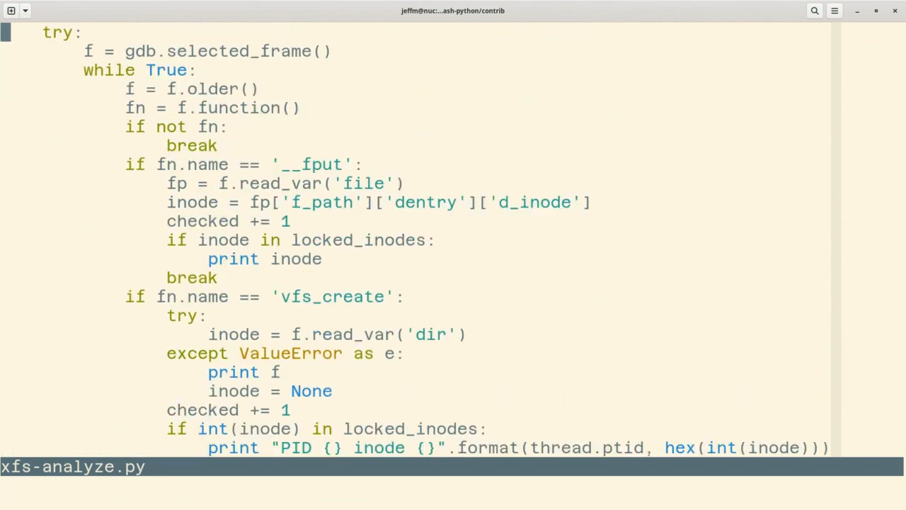
scroll(down, 3)
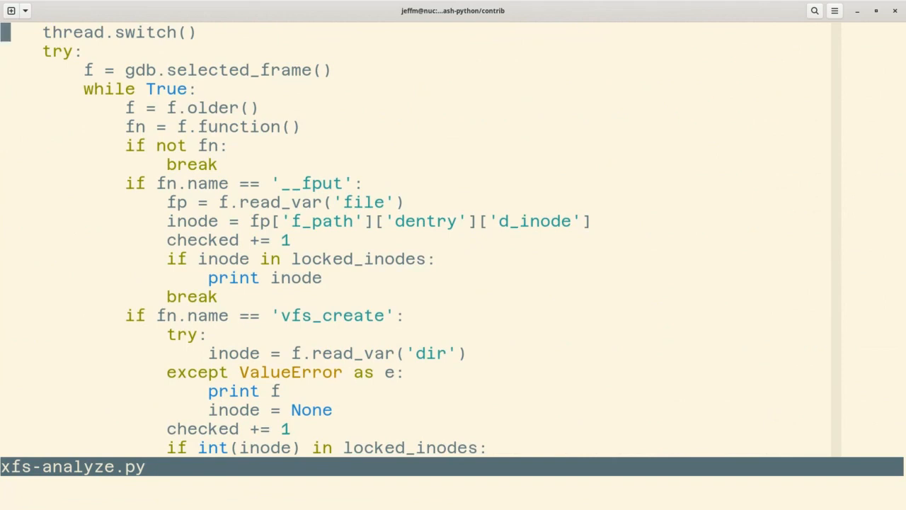
scroll(up, 3)
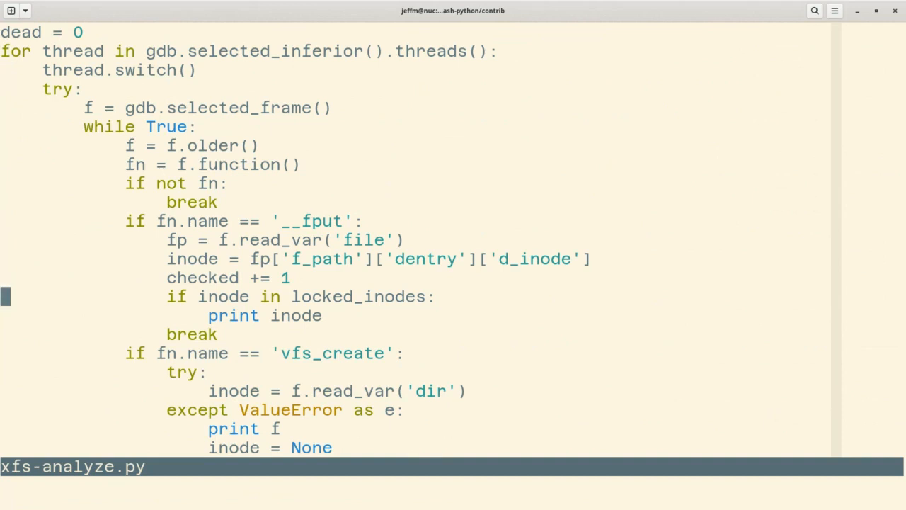
scroll(down, 3)
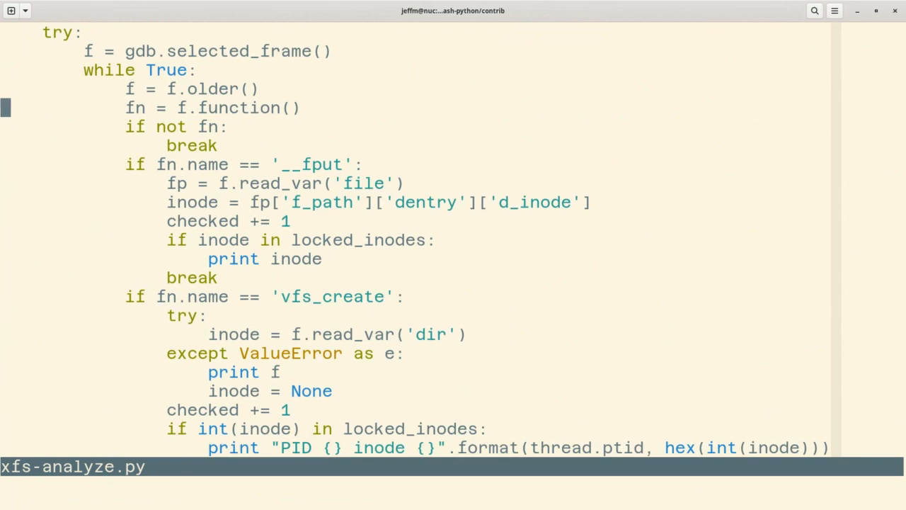
click(124, 126)
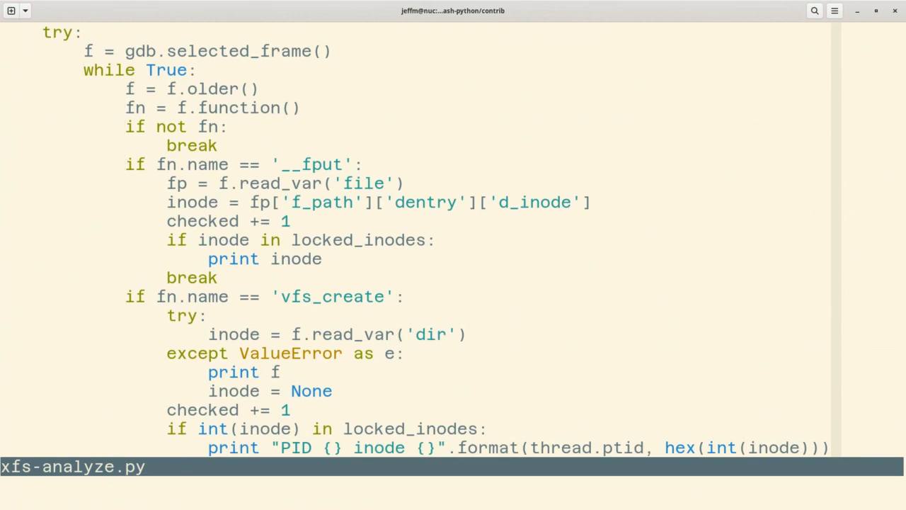
click(125, 296)
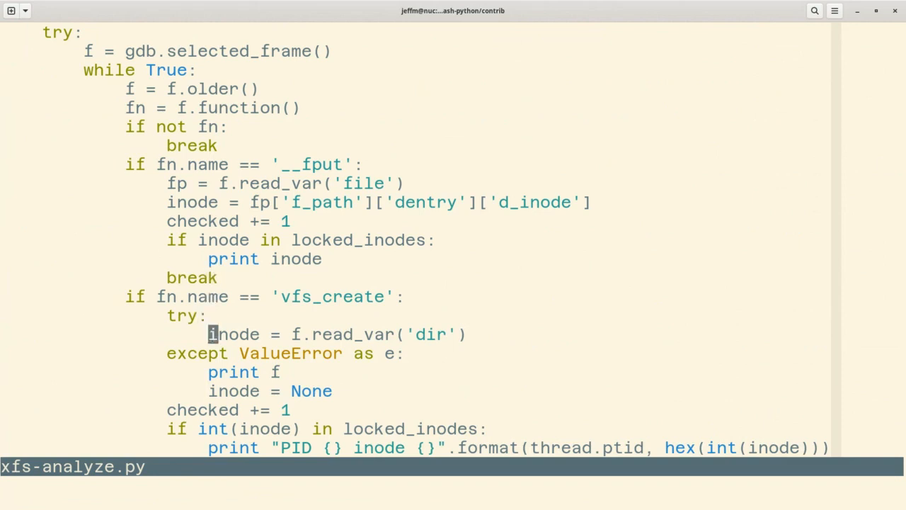
scroll(down, 3)
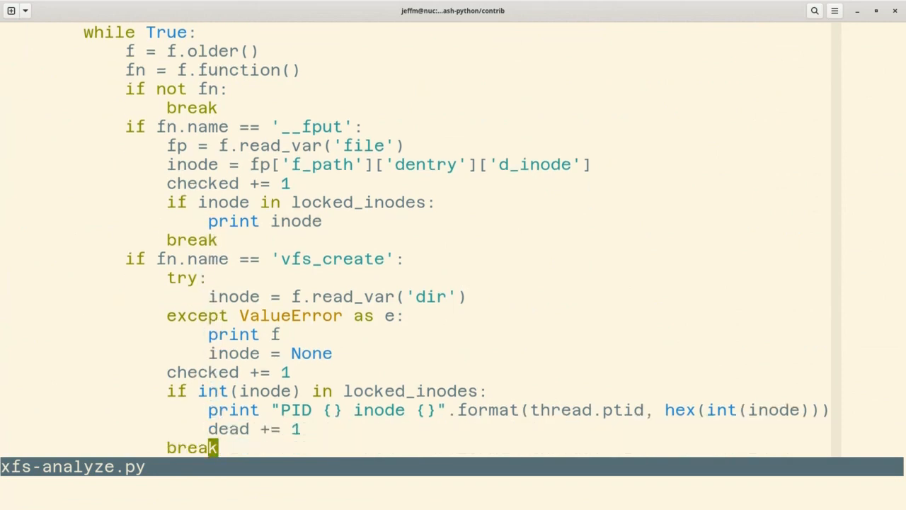
scroll(down, 3)
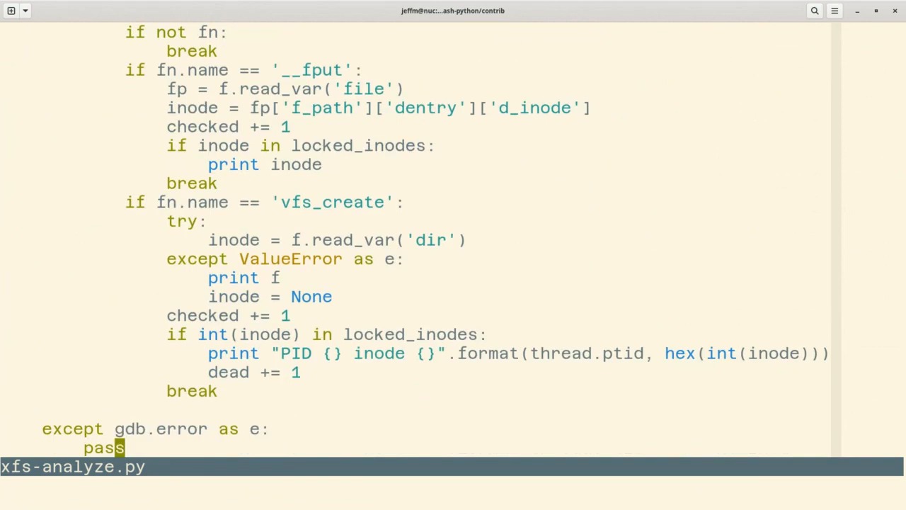
scroll(down, 3)
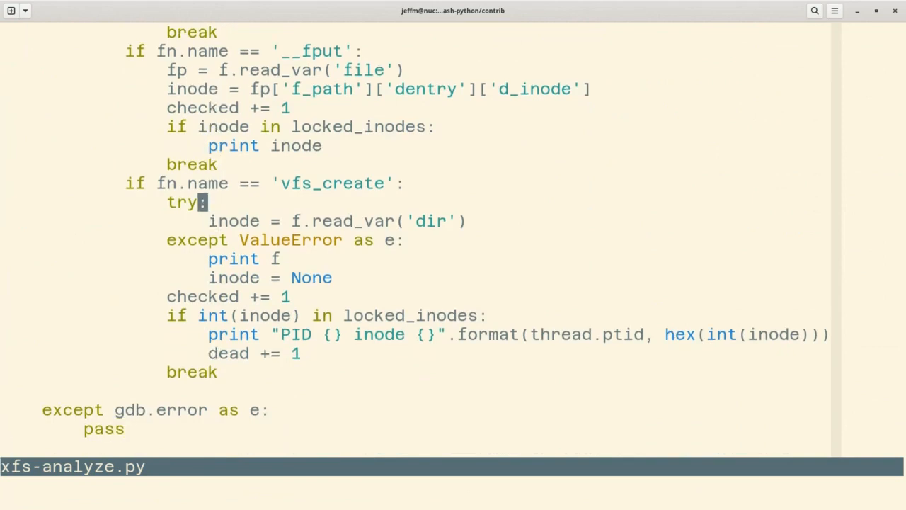
scroll(down, 3)
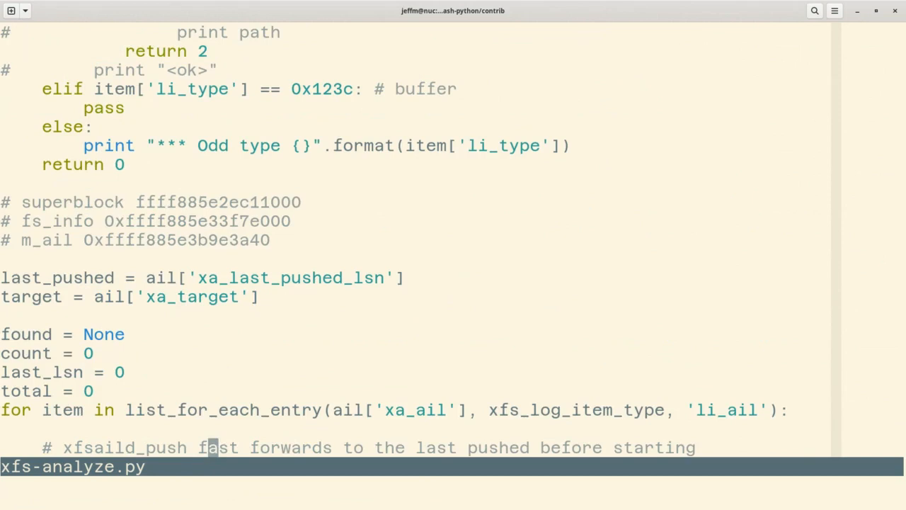
scroll(down, 3)
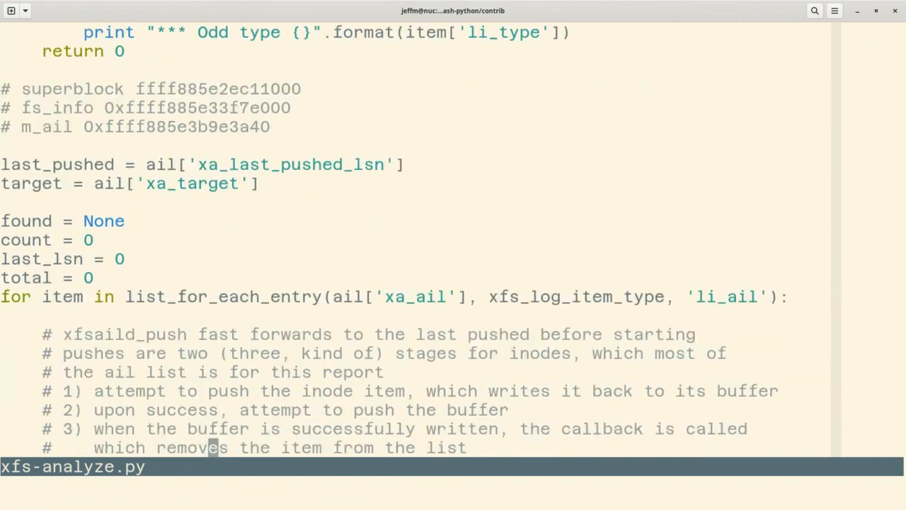
scroll(down, 3)
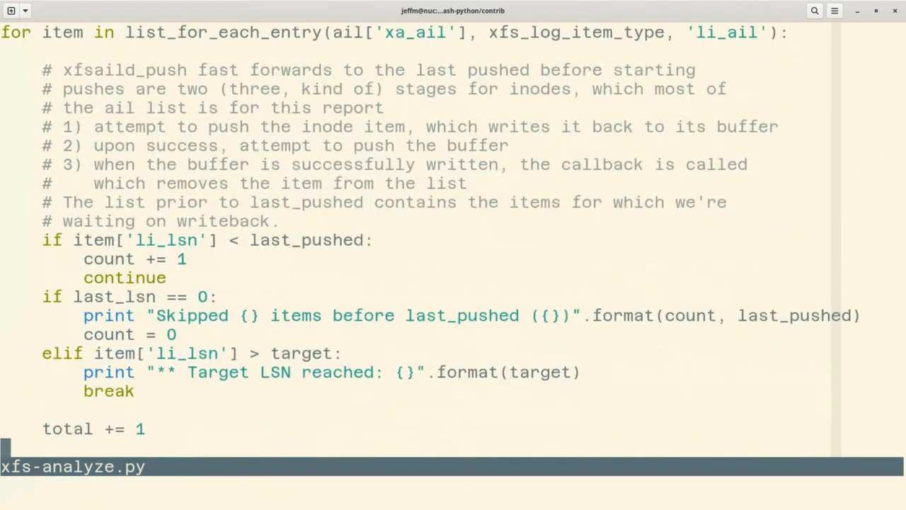
scroll(down, 3)
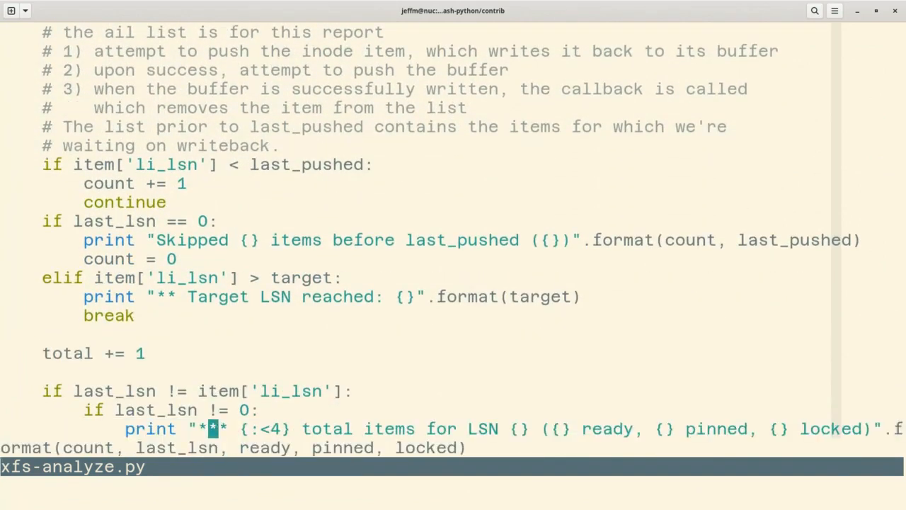
scroll(down, 3)
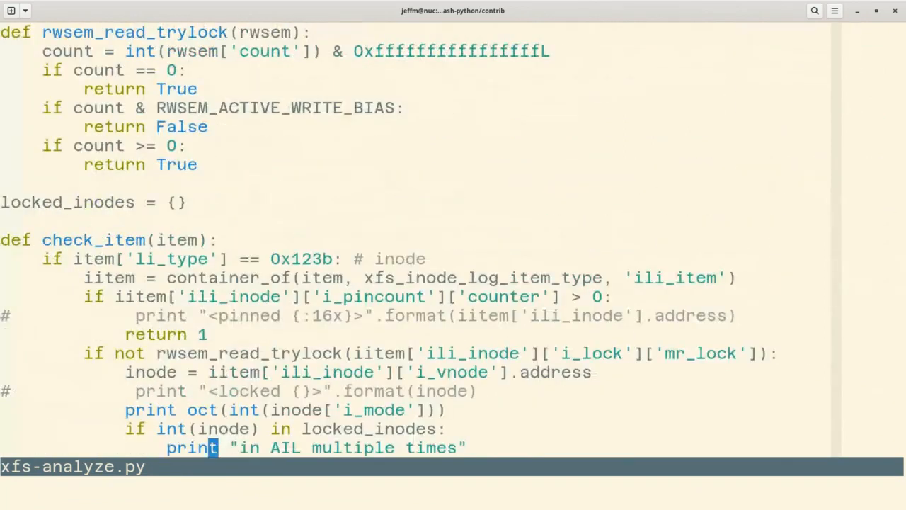
scroll(down, 3)
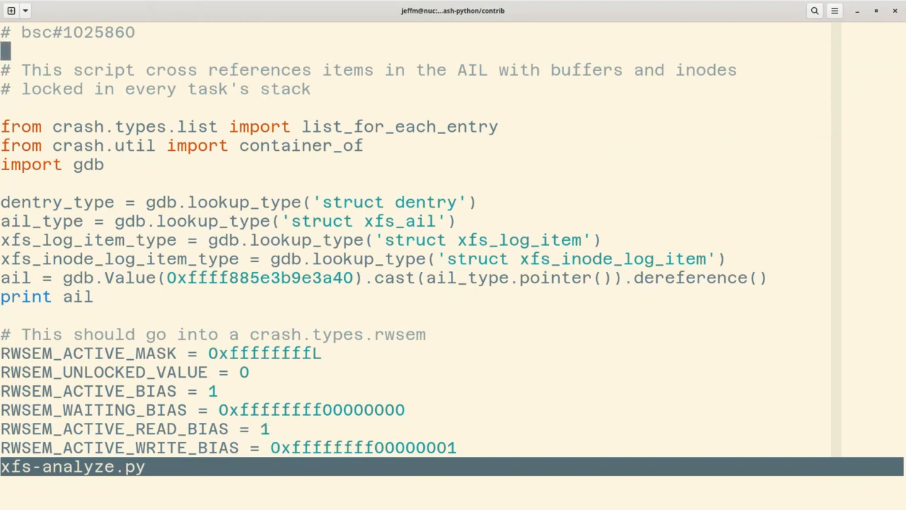
Quit vim with :q, closing xfs-analyze.py
scroll(down, 3)
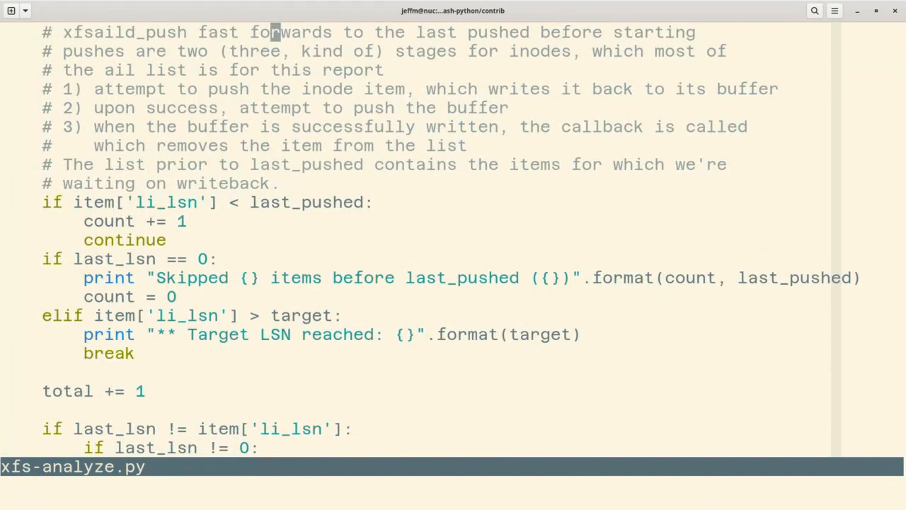
text(:q)
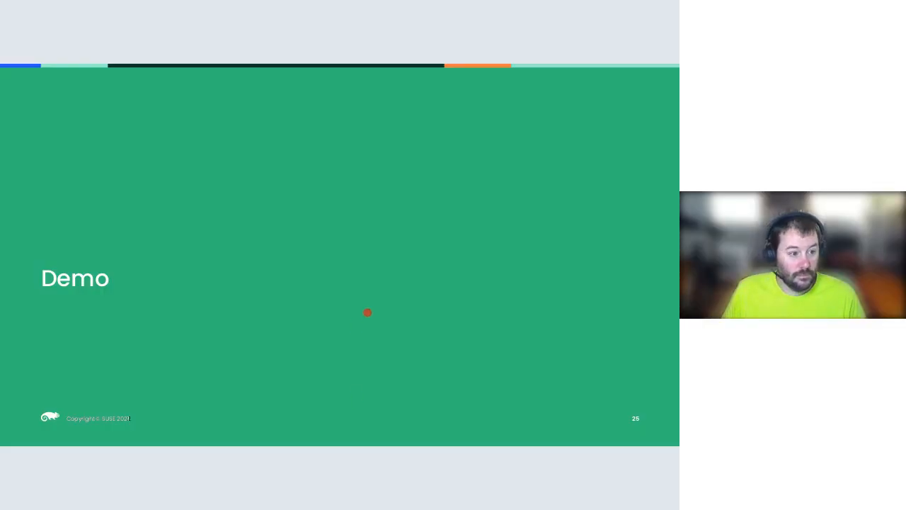
mouse_move(473, 246)
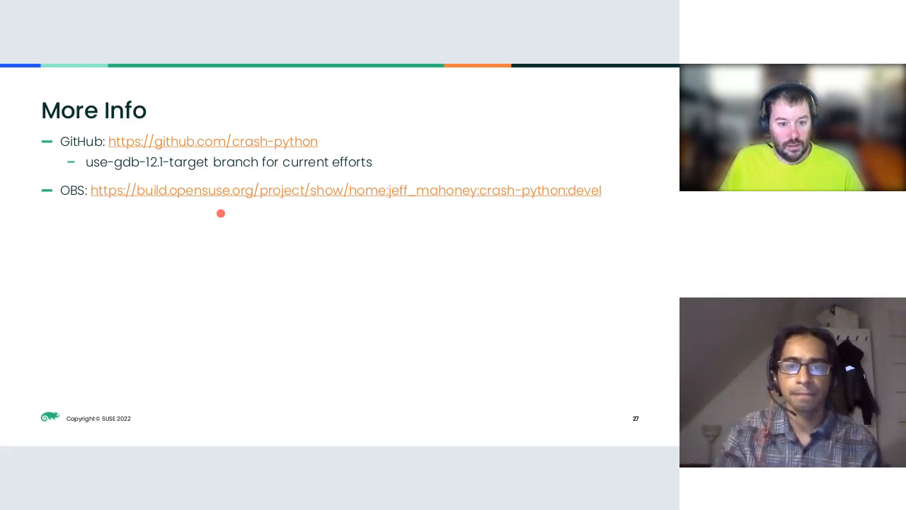
mouse_move(69, 171)
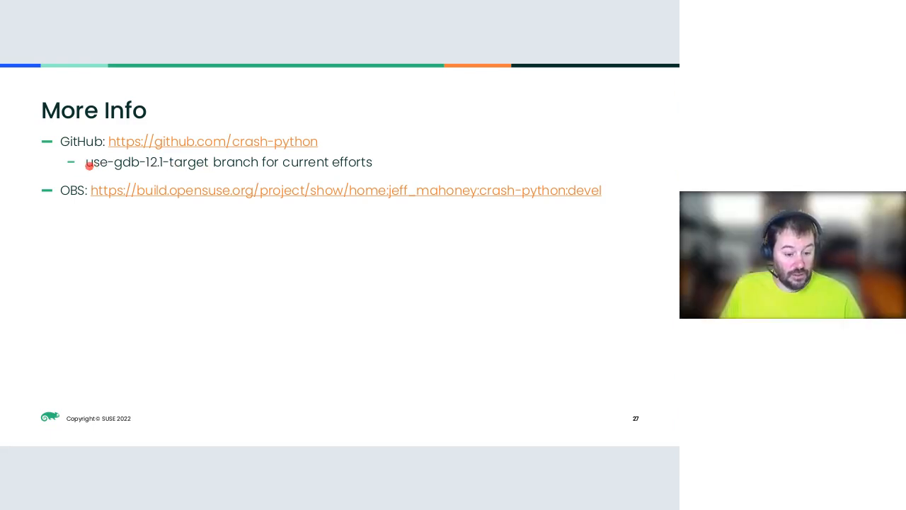
mouse_move(379, 328)
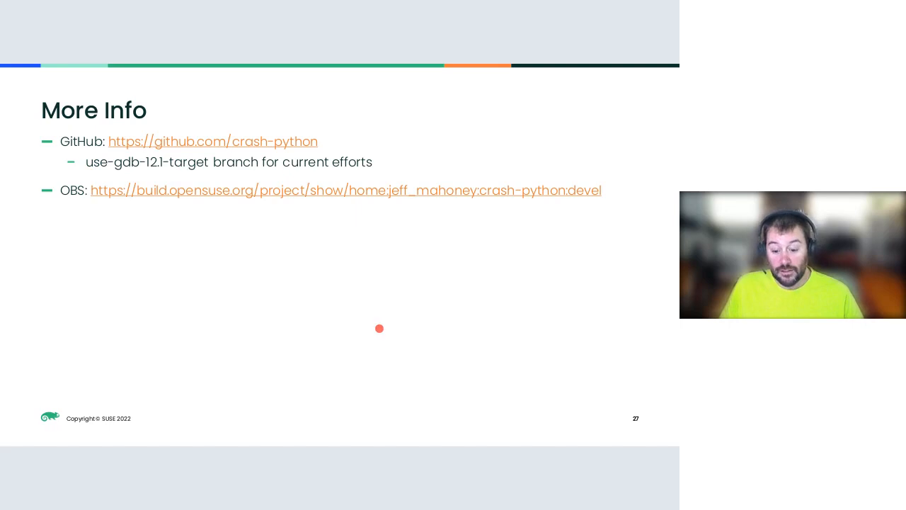